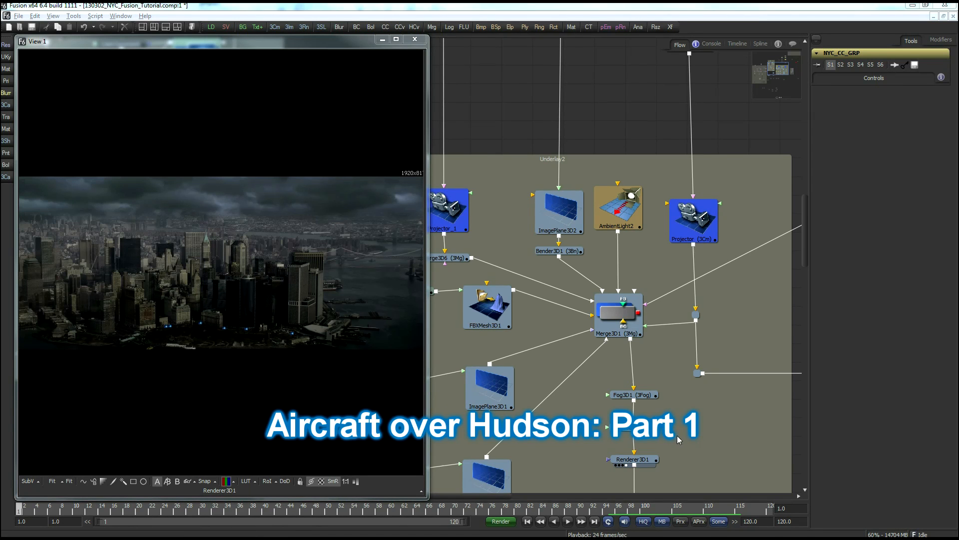
pyautogui.moveTo(740, 421)
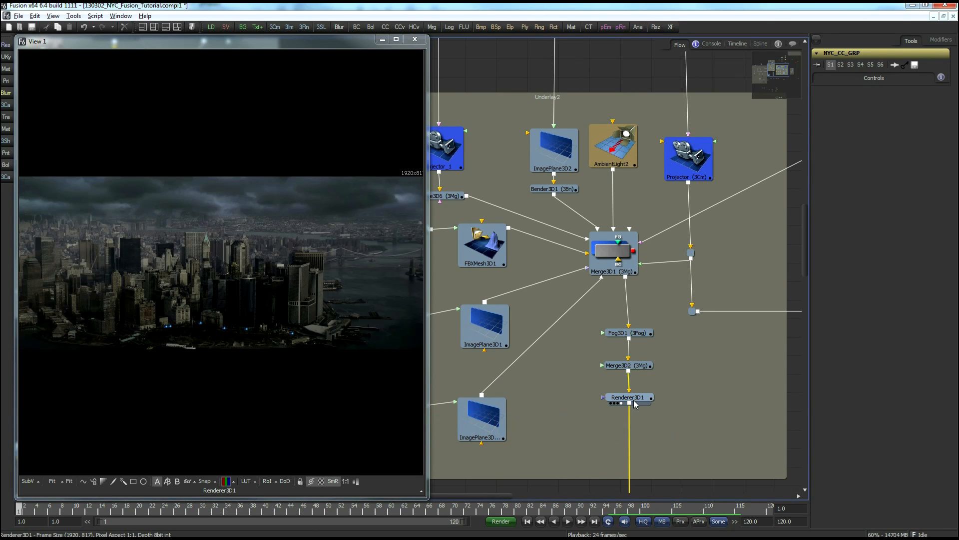
pyautogui.moveTo(628, 397)
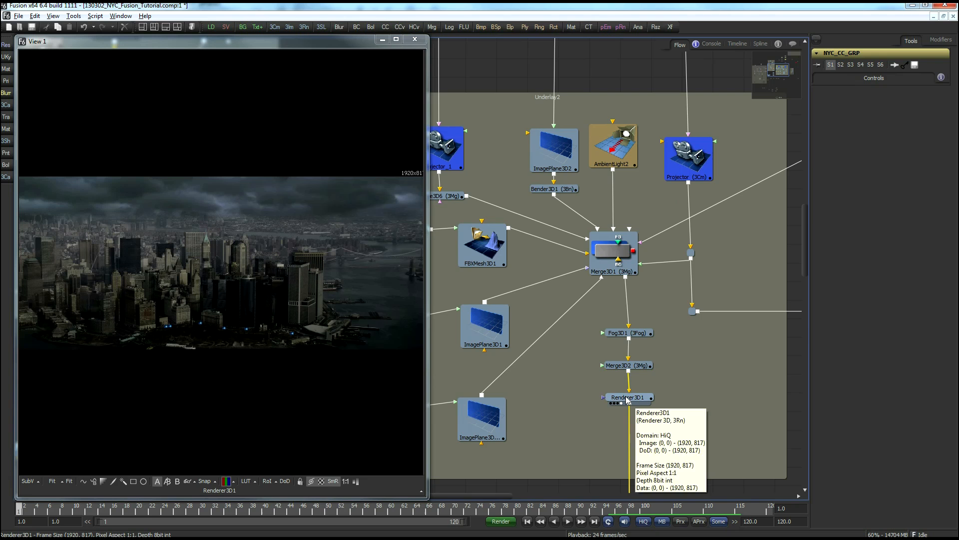
# Load the Renderer3D1 node's controls into the Tools panel.
pyautogui.click(629, 398)
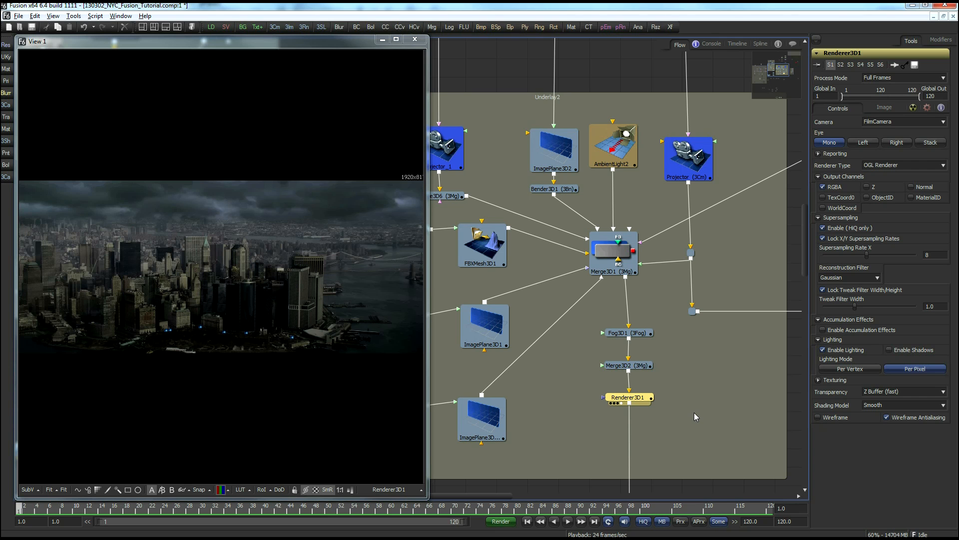
pyautogui.moveTo(655, 338)
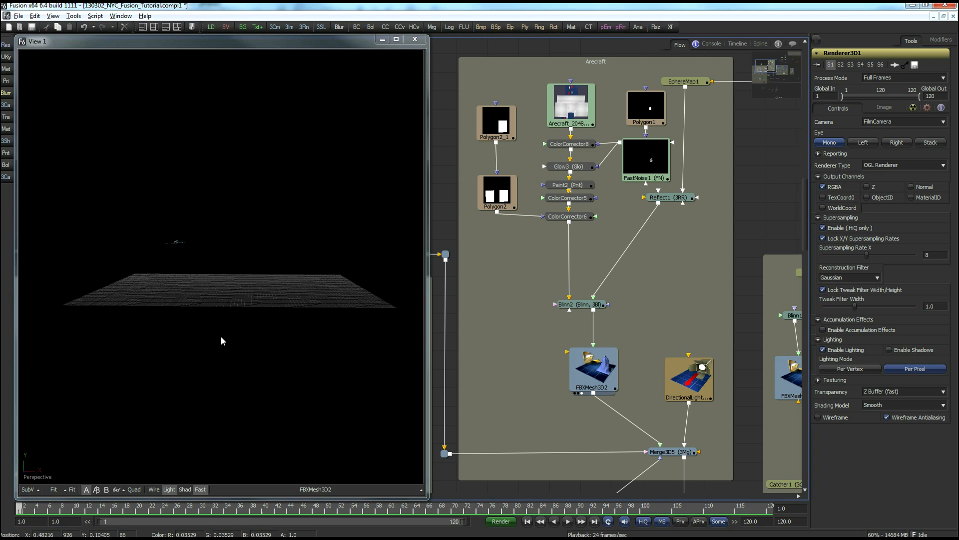
# View the FBXMesh3D2 aircraft mesh and orbit around it head-on and from above.
pyautogui.click(592, 369)
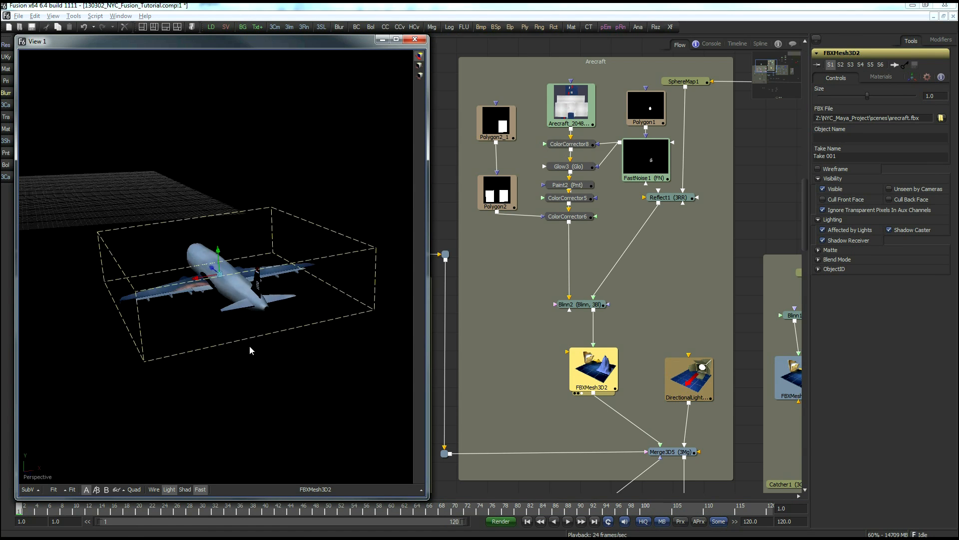
pyautogui.moveTo(250, 350); pyautogui.dragTo(190, 294)
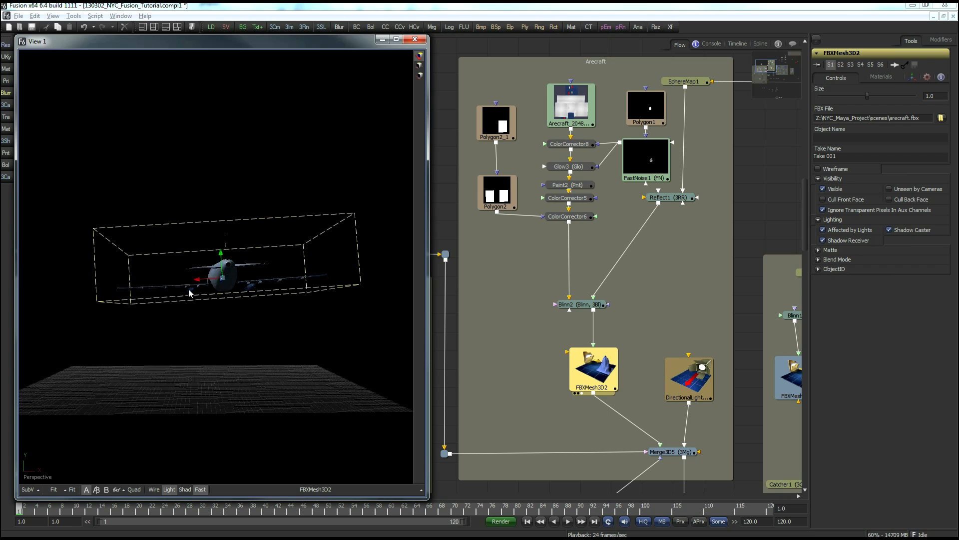
pyautogui.moveTo(190, 294); pyautogui.dragTo(159, 331)
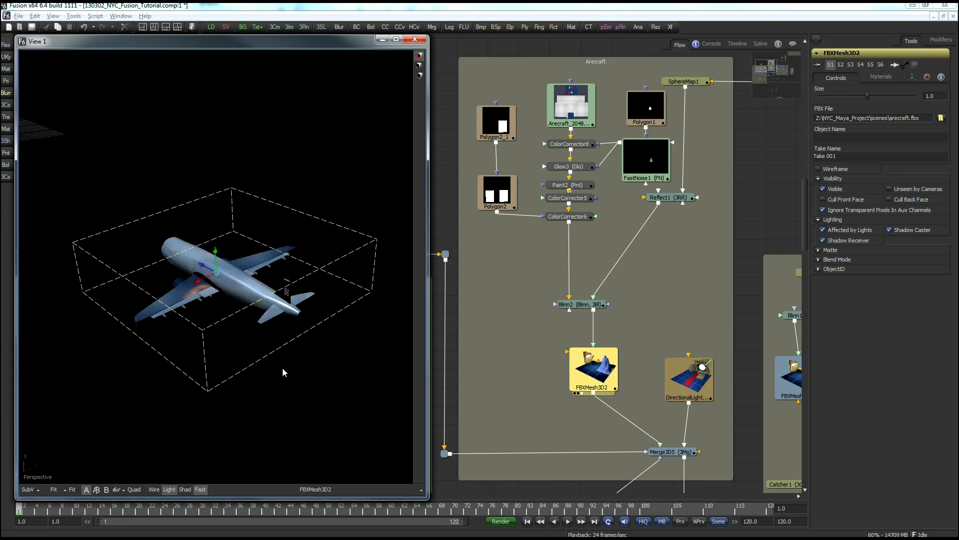
pyautogui.moveTo(282, 372); pyautogui.dragTo(282, 347)
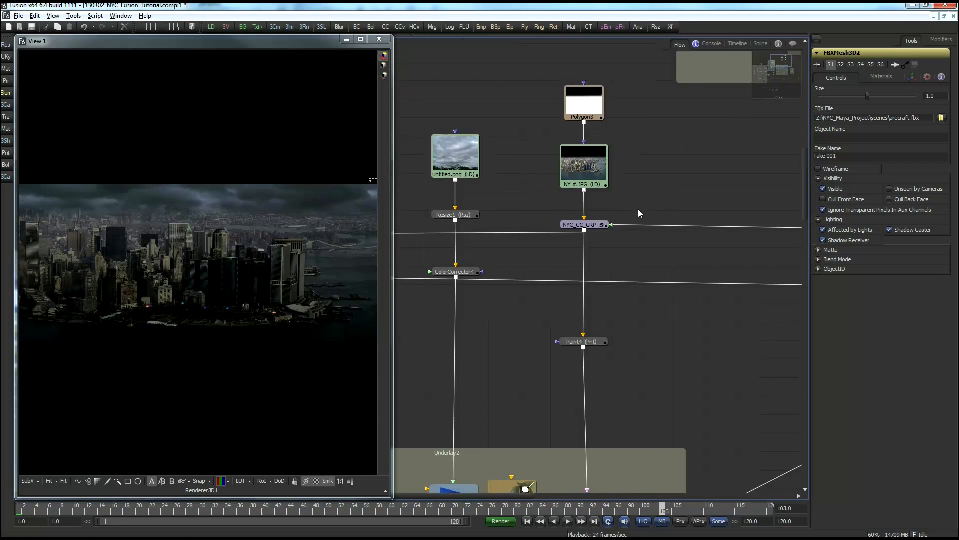
# Open the Manhattan aerial photo loader full-size in the viewer.
pyautogui.click(583, 165)
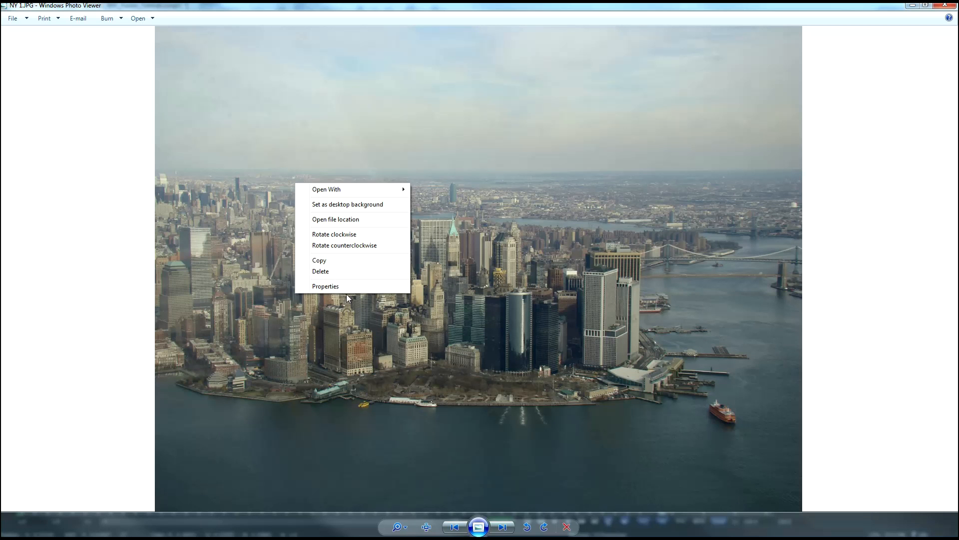
pyautogui.click(324, 286)
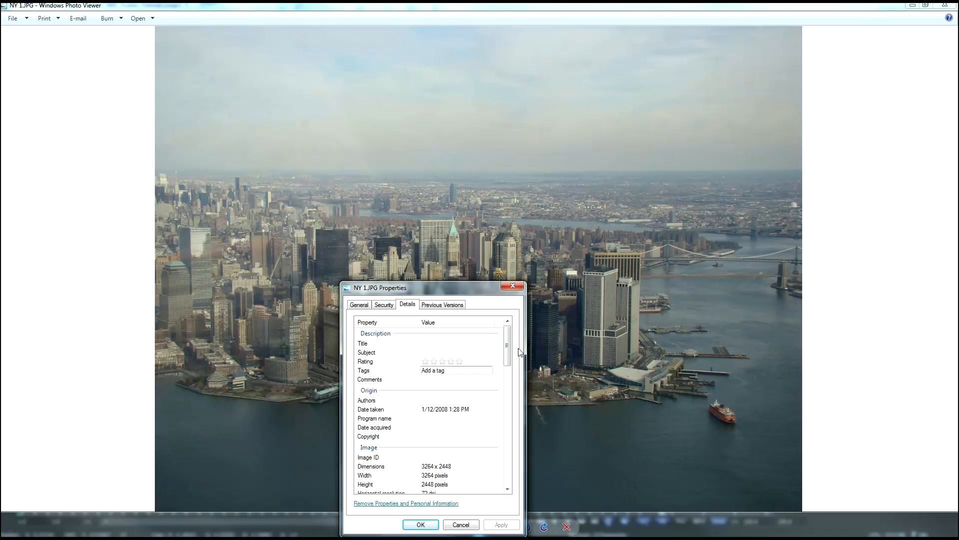
pyautogui.scroll(-3)
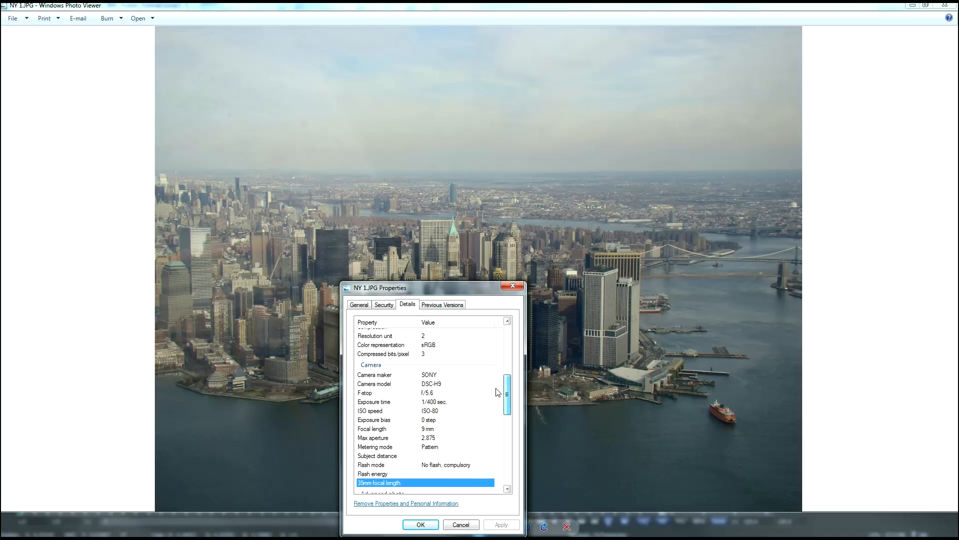
pyautogui.click(456, 384)
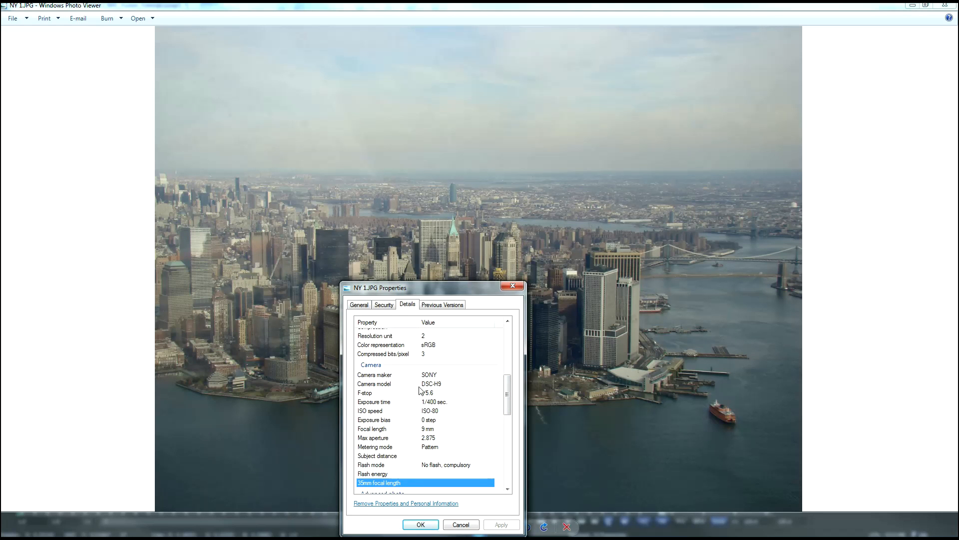
pyautogui.moveTo(369, 436)
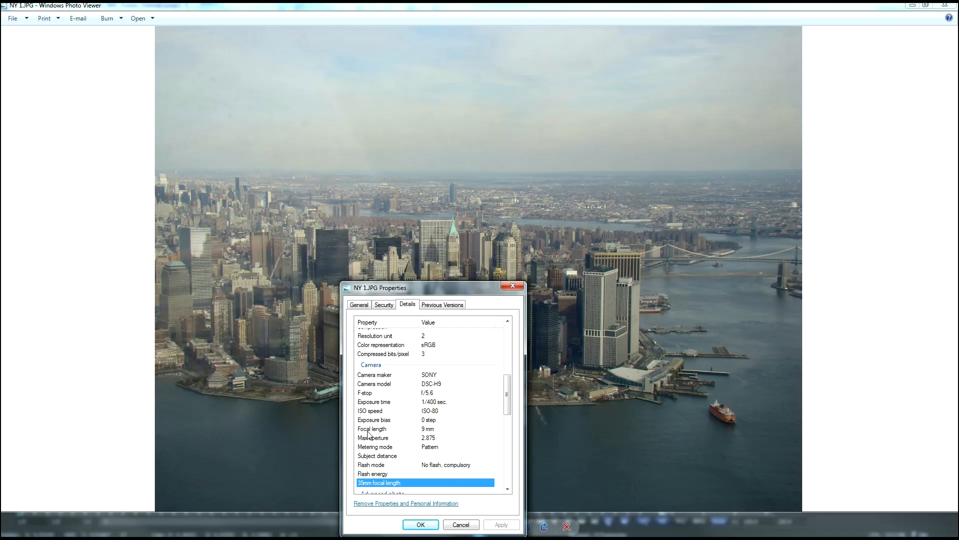
pyautogui.moveTo(428, 444)
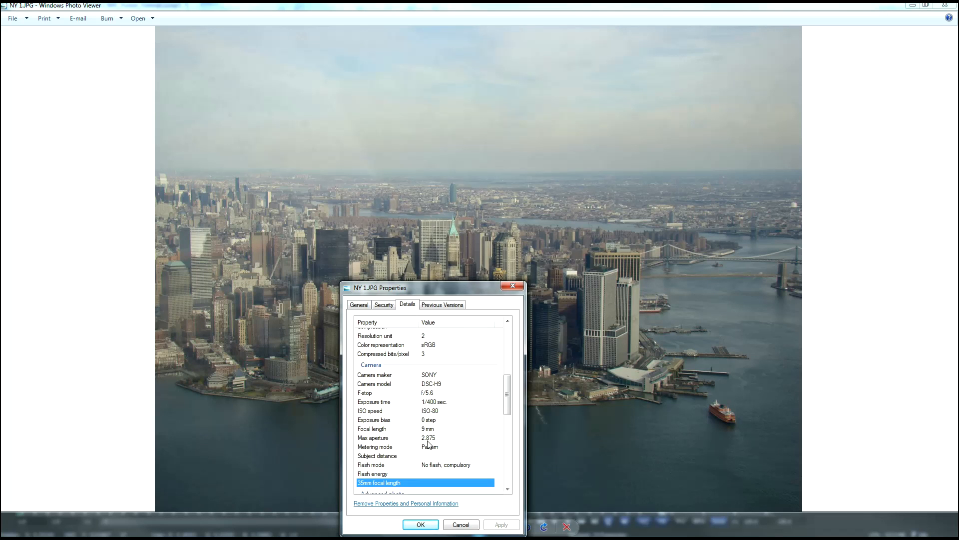
pyautogui.click(456, 411)
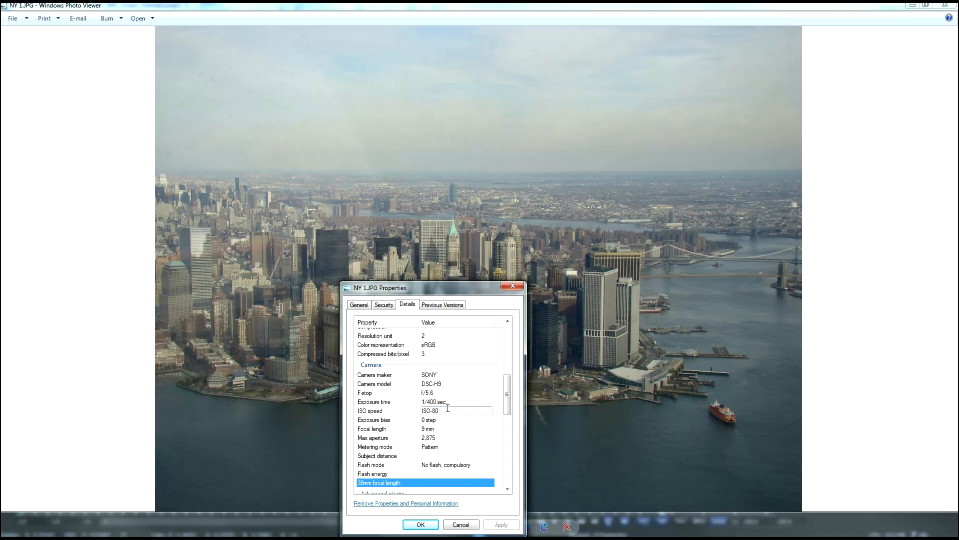
pyautogui.click(428, 446)
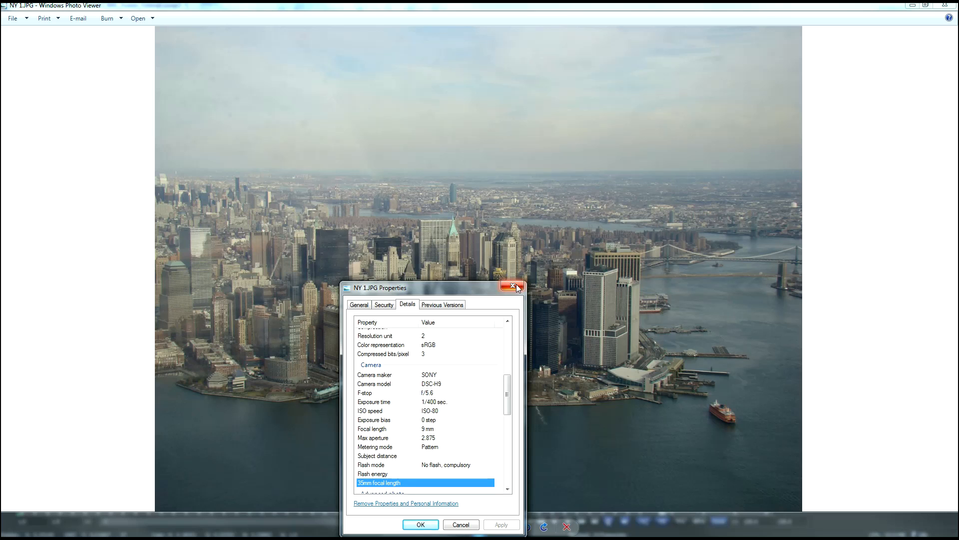
pyautogui.click(516, 287)
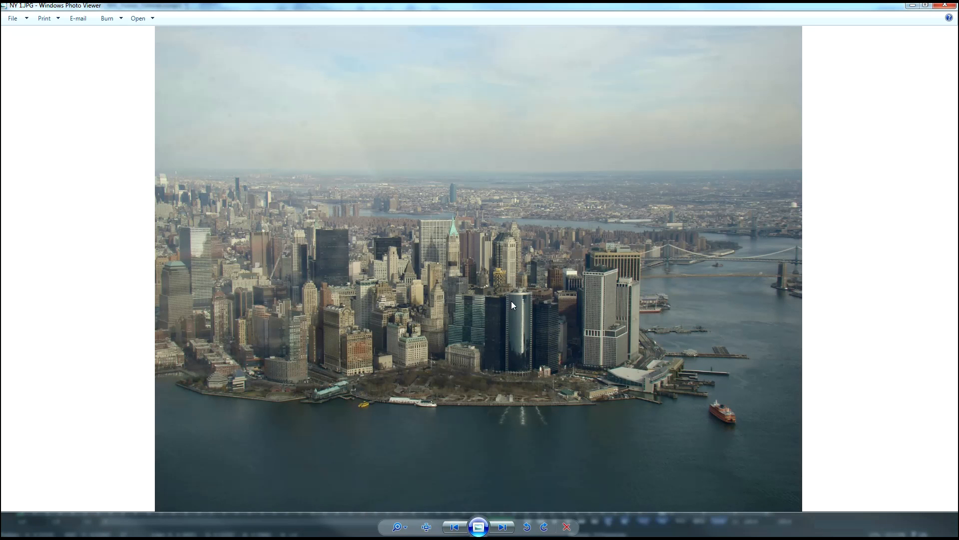
pyautogui.moveTo(508, 335)
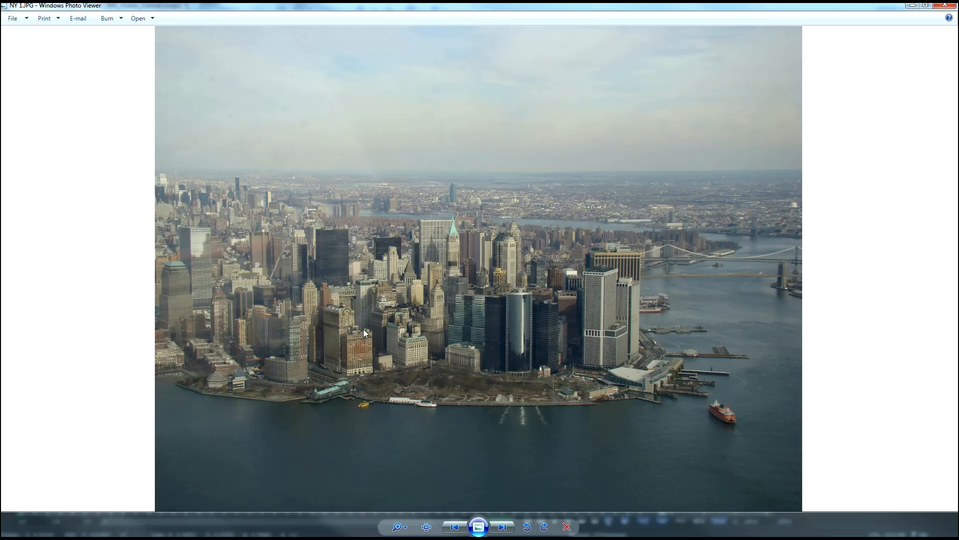
pyautogui.moveTo(346, 337)
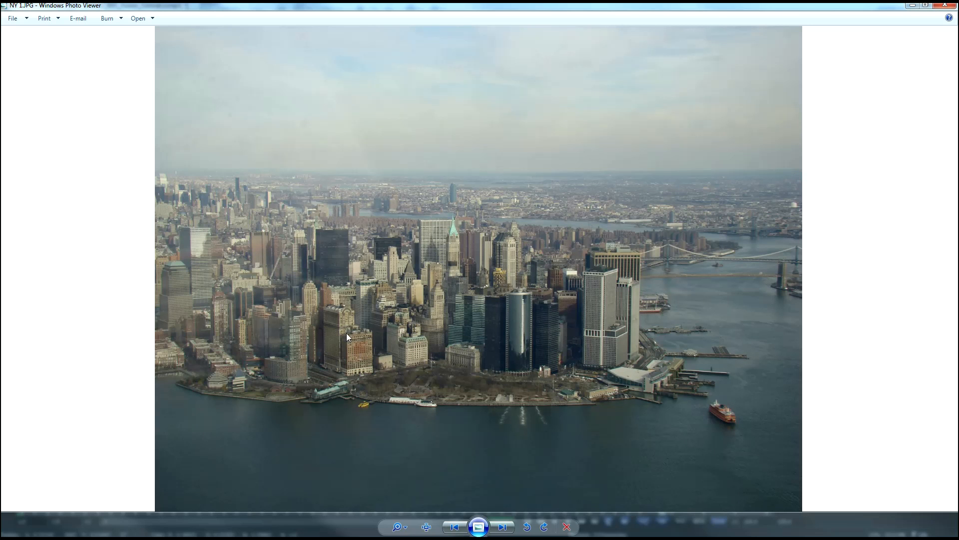
pyautogui.moveTo(514, 377)
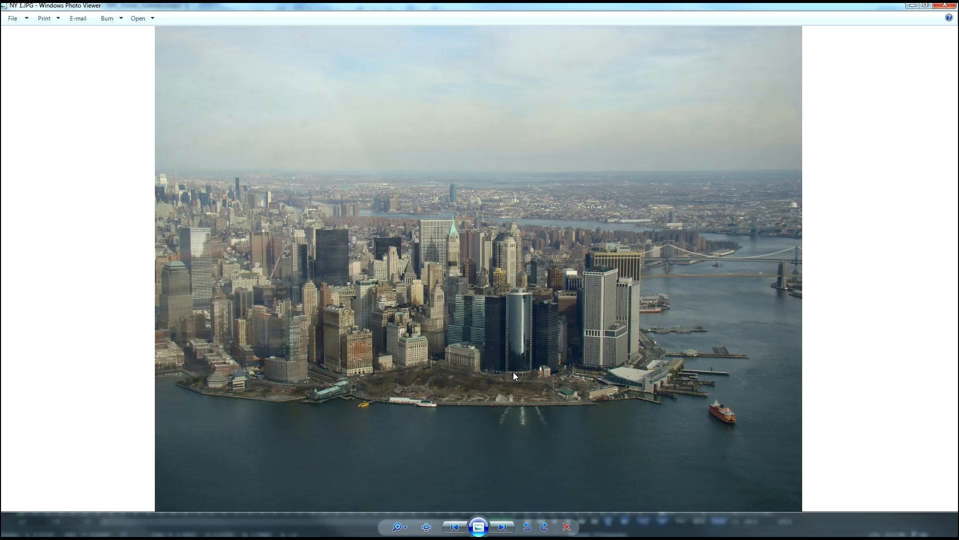
pyautogui.moveTo(482, 346)
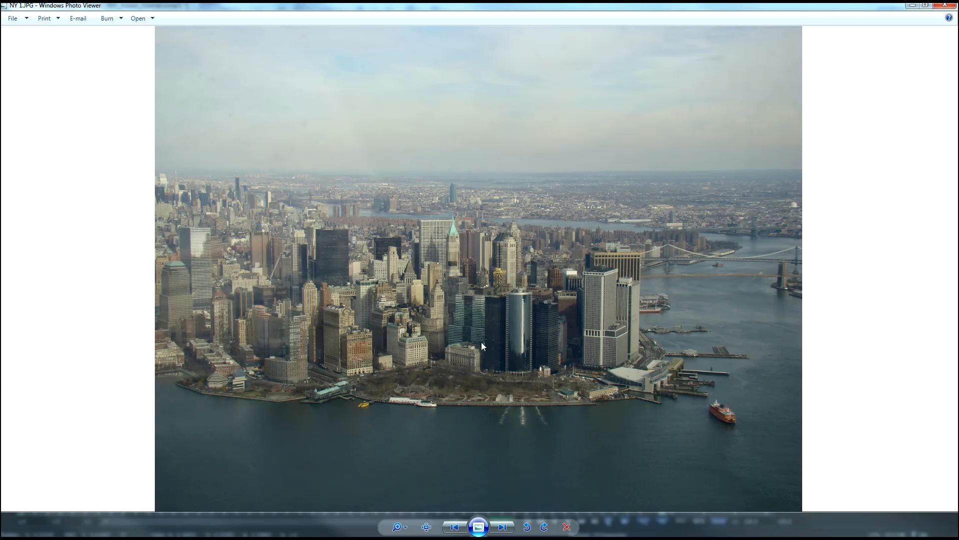
pyautogui.moveTo(494, 358)
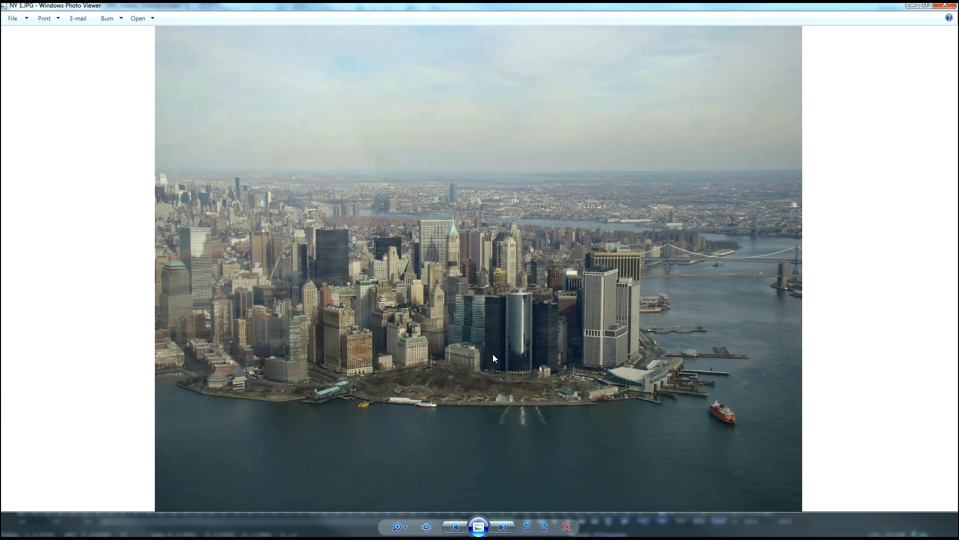
pyautogui.moveTo(557, 357)
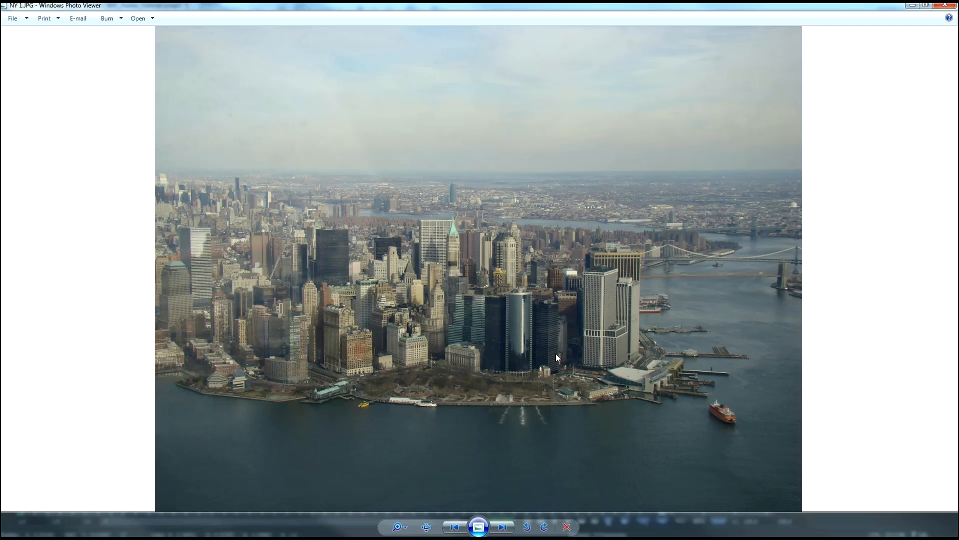
pyautogui.moveTo(97, 240)
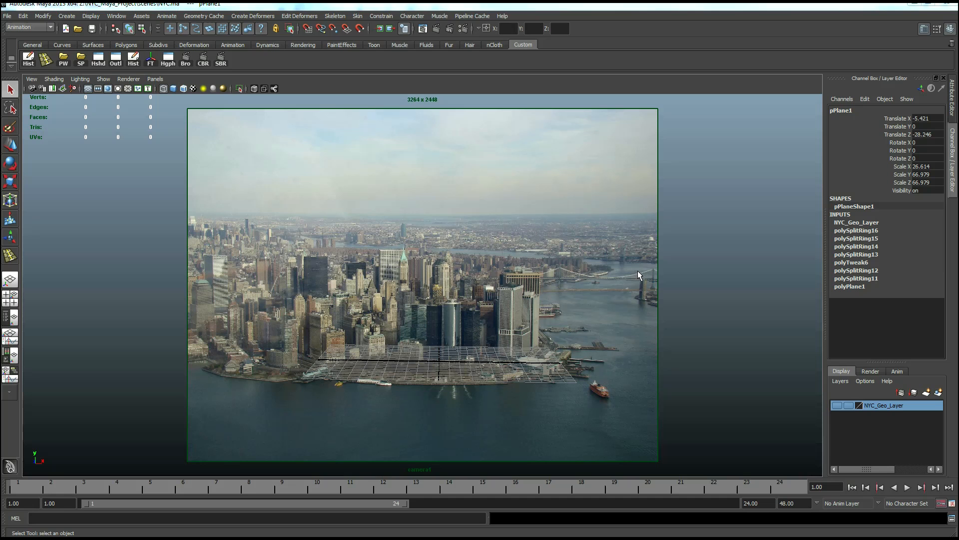
pyautogui.moveTo(438, 365)
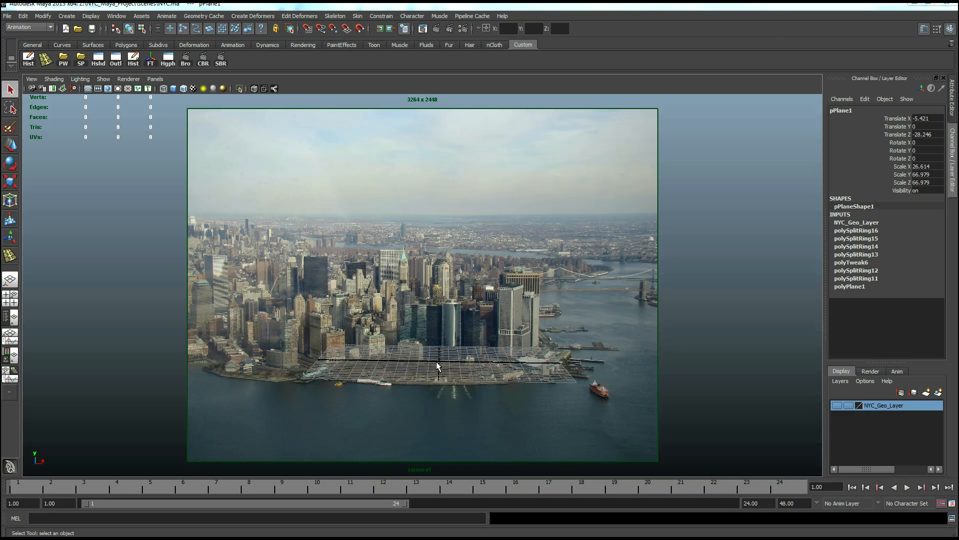
pyautogui.moveTo(438, 366)
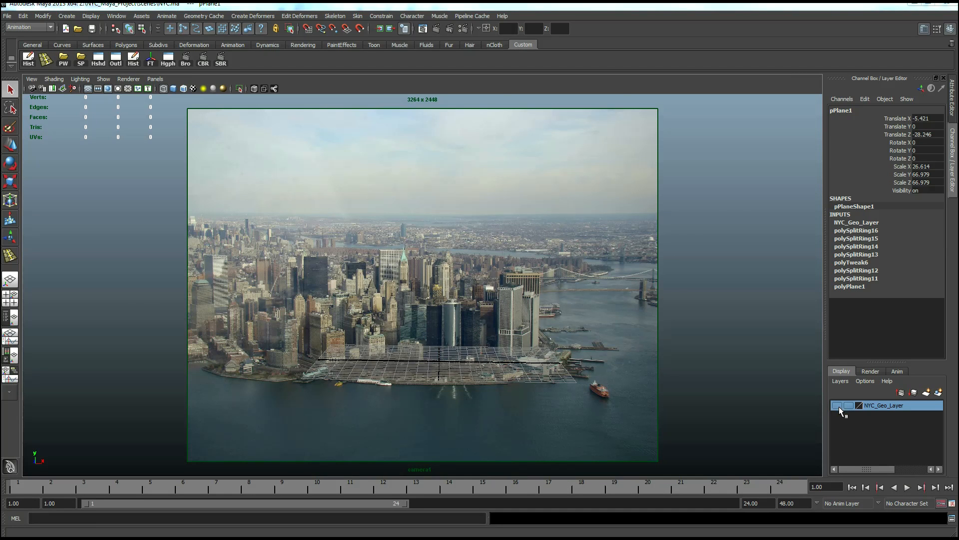
# Show NYC_Geo_Layer and view the scene through the persp camera.
pyautogui.click(837, 405)
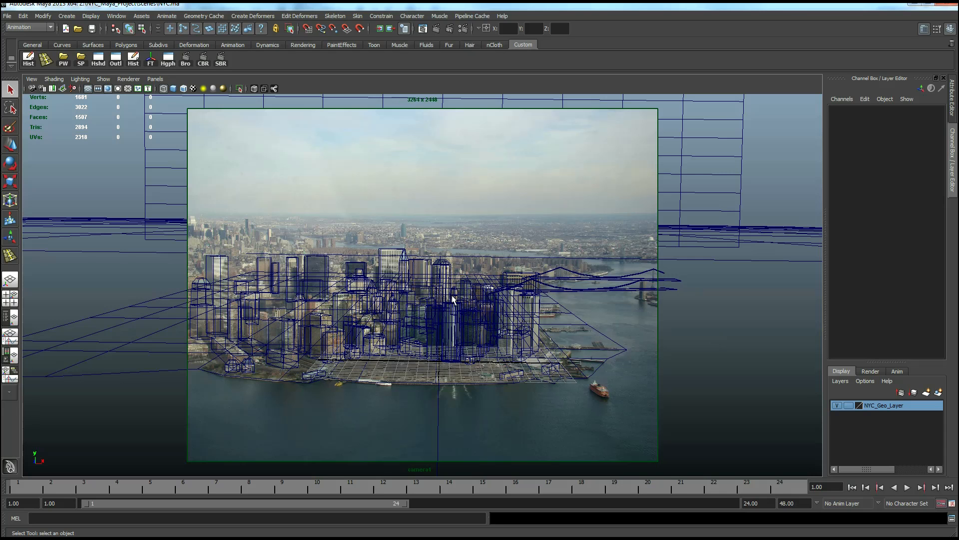
pyautogui.click(156, 79)
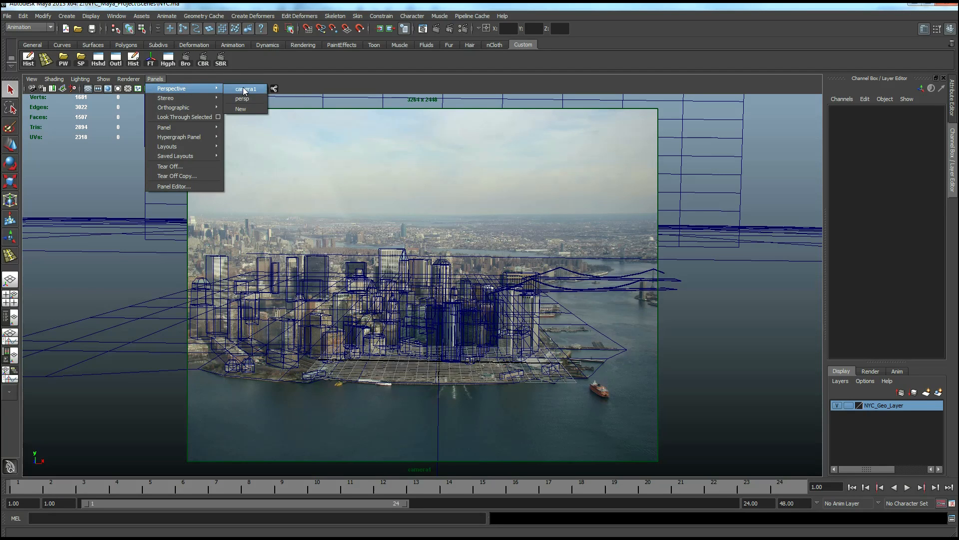
pyautogui.click(243, 98)
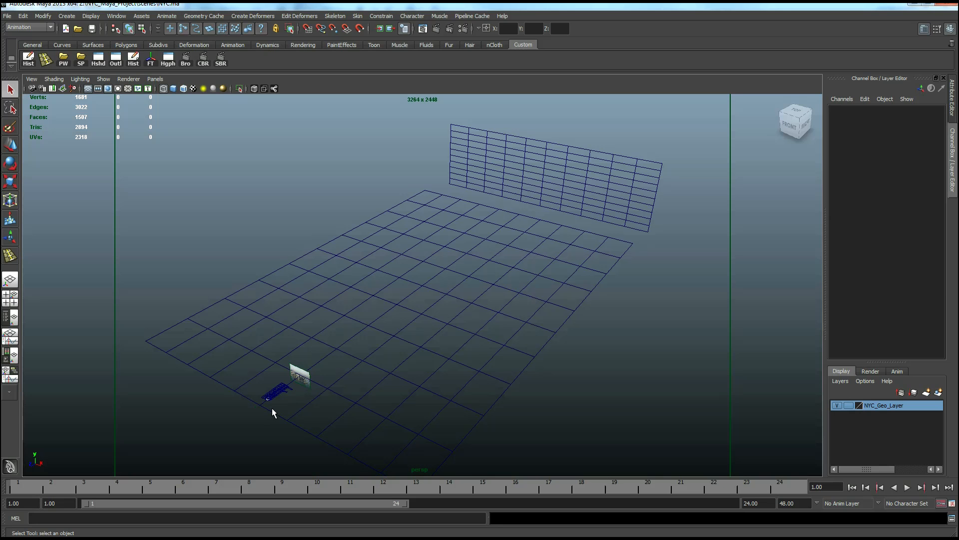
pyautogui.click(276, 389)
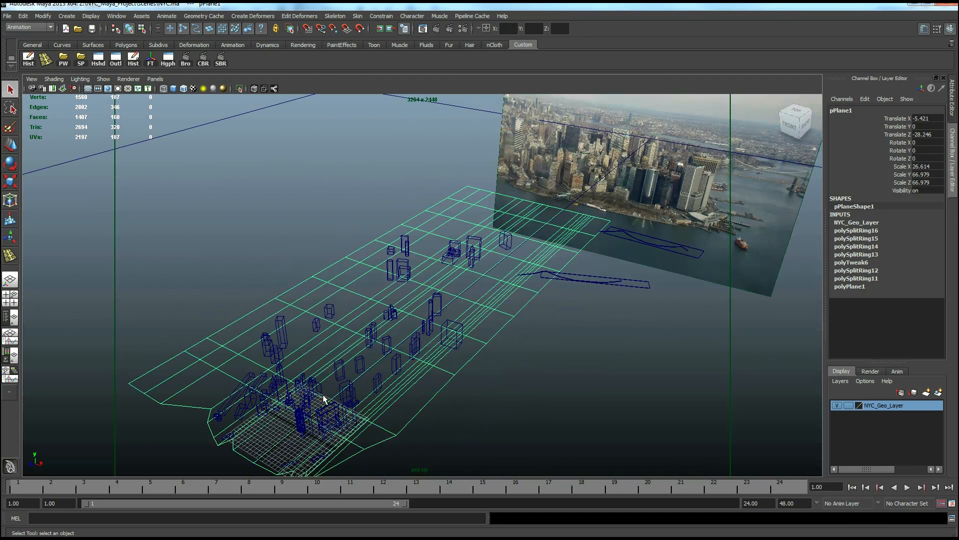
pyautogui.moveTo(462, 440)
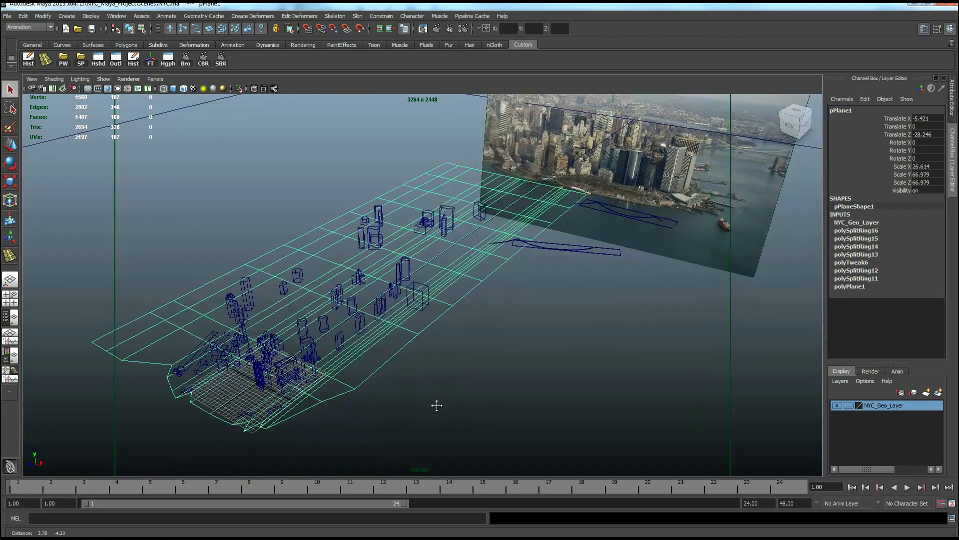
pyautogui.moveTo(437, 406); pyautogui.dragTo(483, 395)
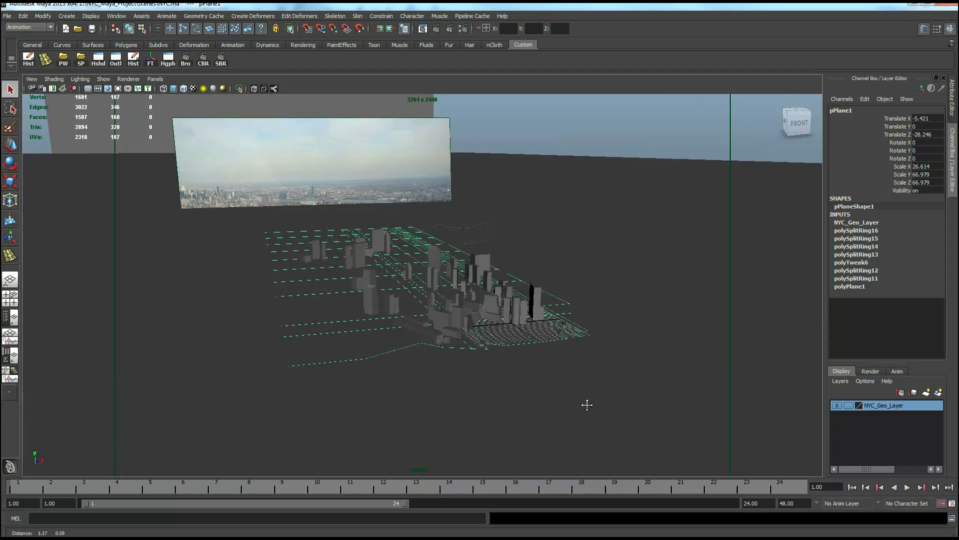
pyautogui.moveTo(587, 405); pyautogui.dragTo(566, 376)
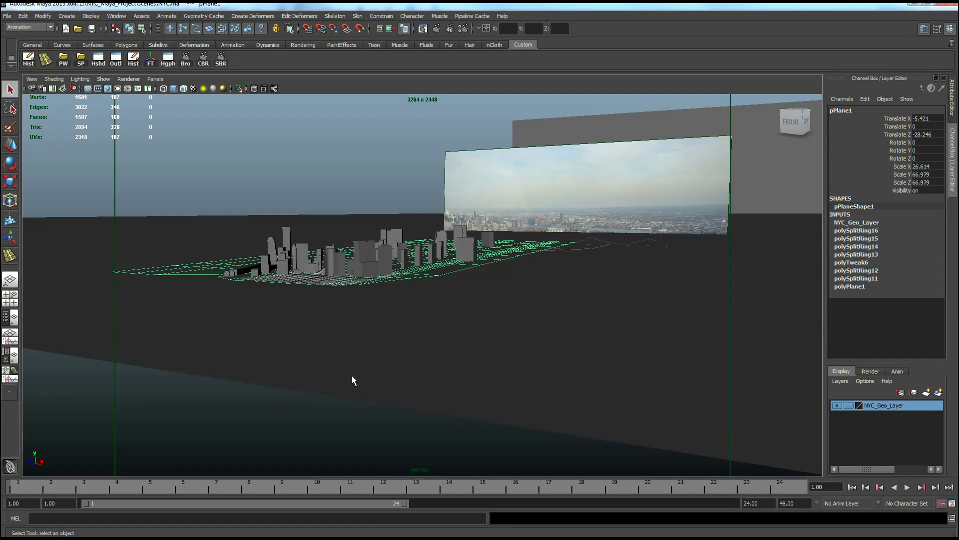
pyautogui.moveTo(352, 380); pyautogui.dragTo(526, 373)
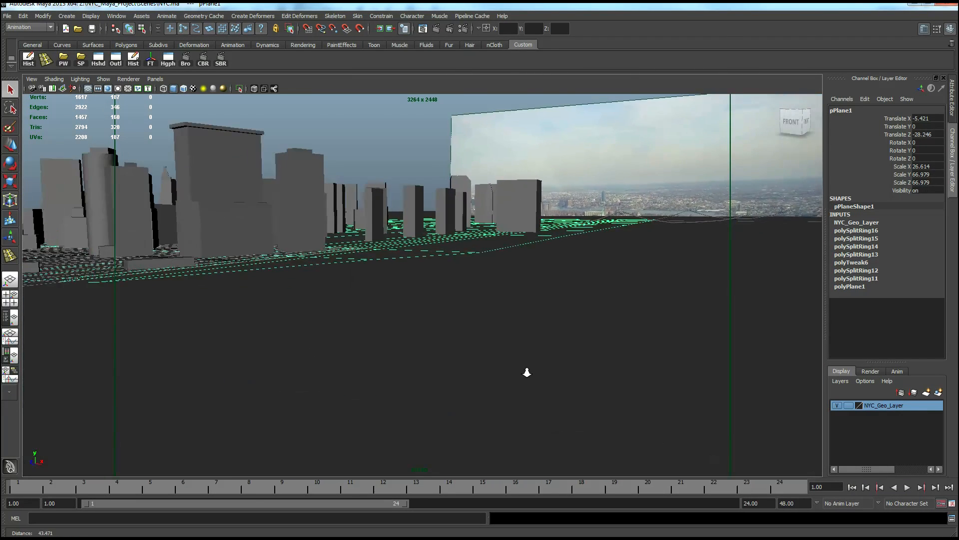
pyautogui.moveTo(526, 373); pyautogui.dragTo(586, 408)
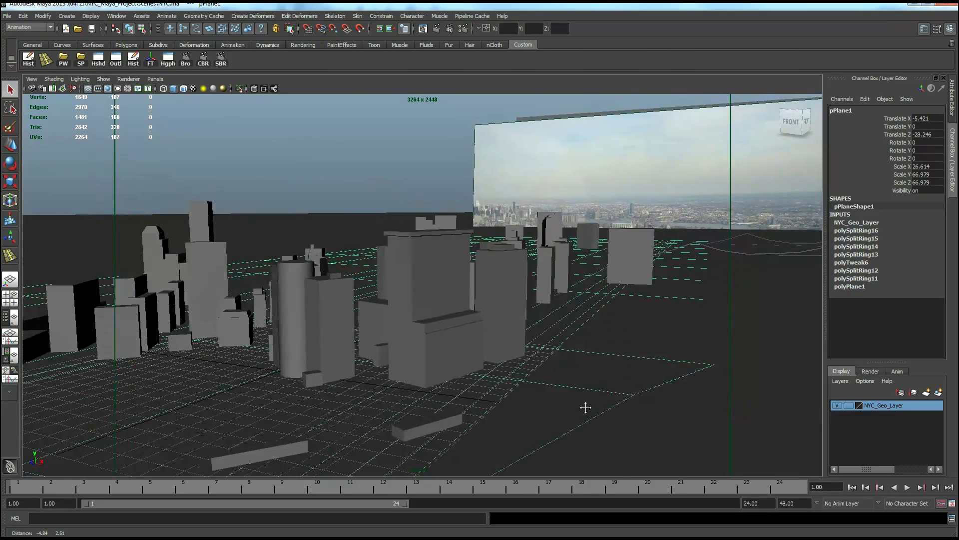
pyautogui.moveTo(586, 408); pyautogui.dragTo(608, 419)
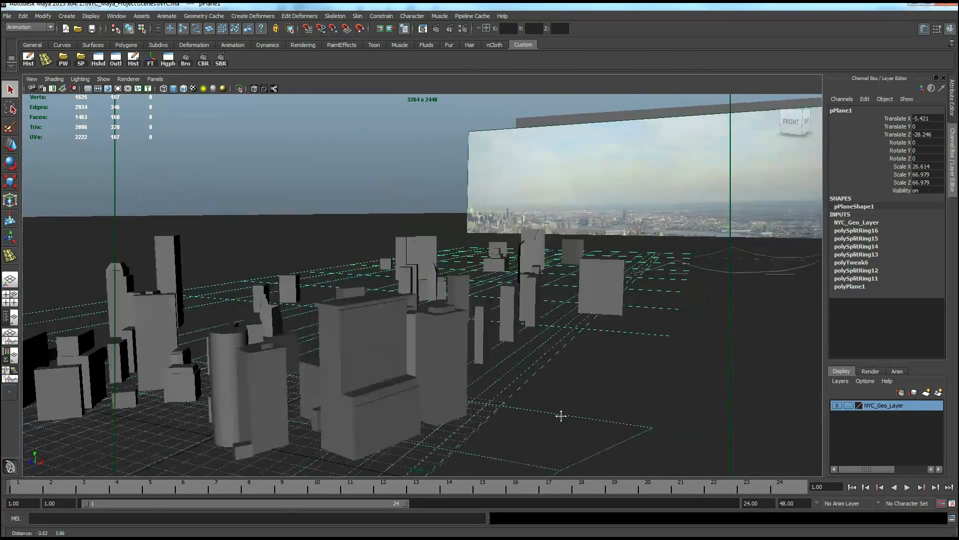
pyautogui.click(155, 78)
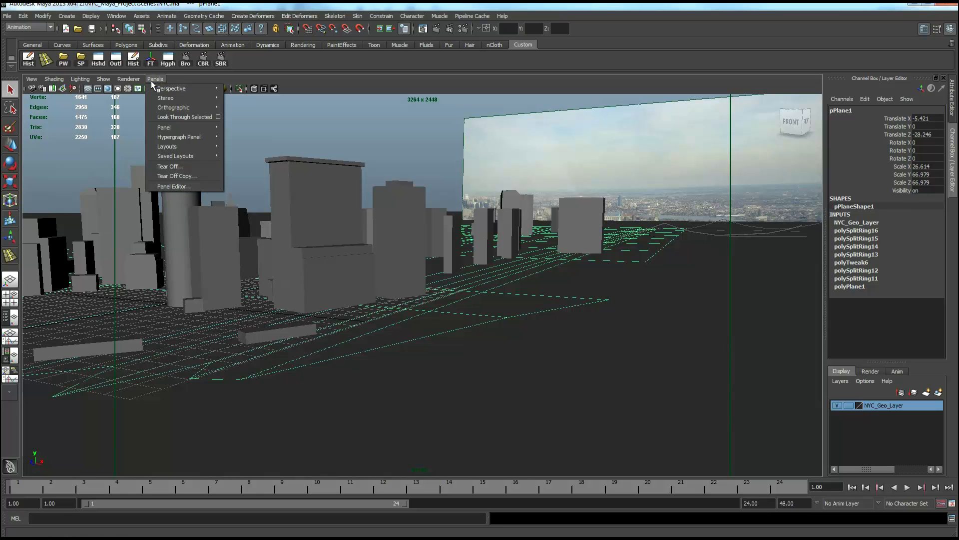
pyautogui.moveTo(172, 88)
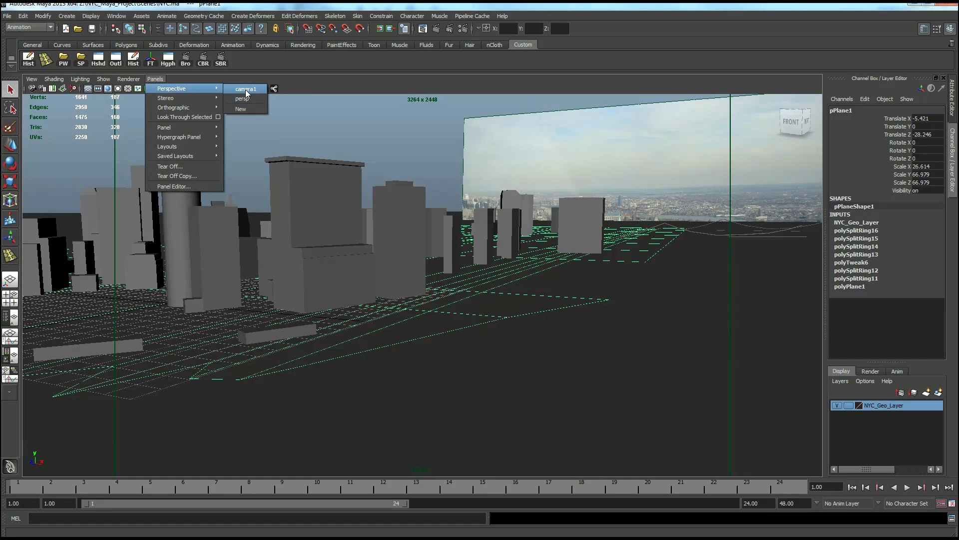
# Look through camera1 so the wireframes align over the photo.
pyautogui.click(245, 89)
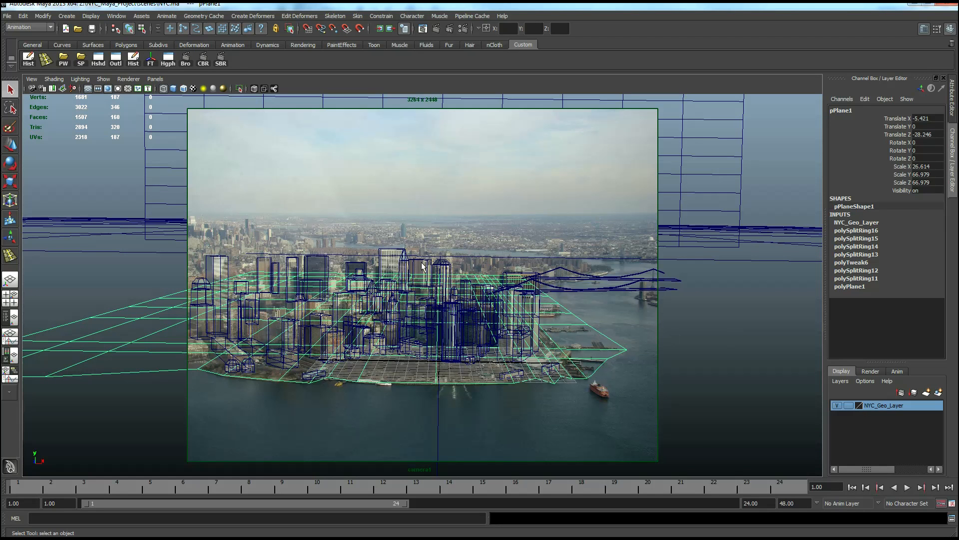
pyautogui.moveTo(636, 328)
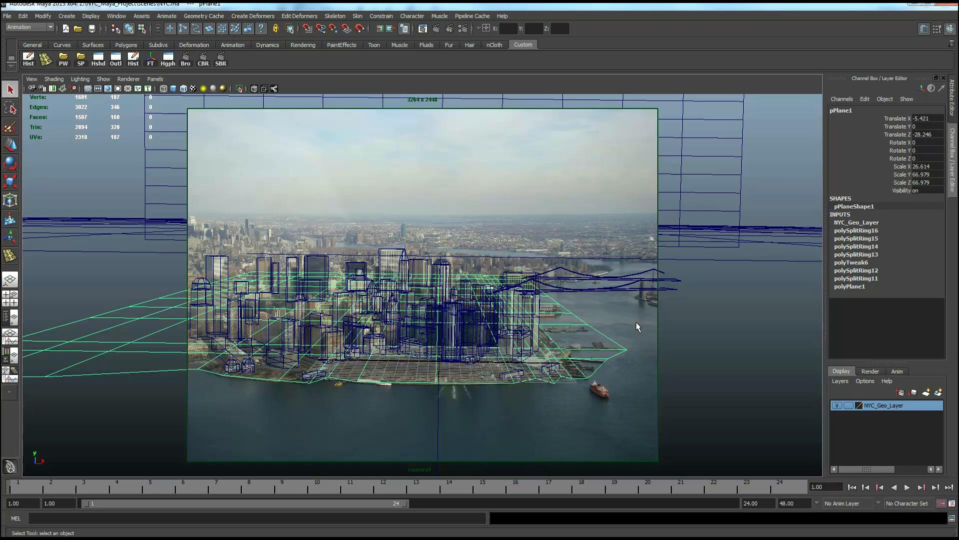
pyautogui.moveTo(691, 397)
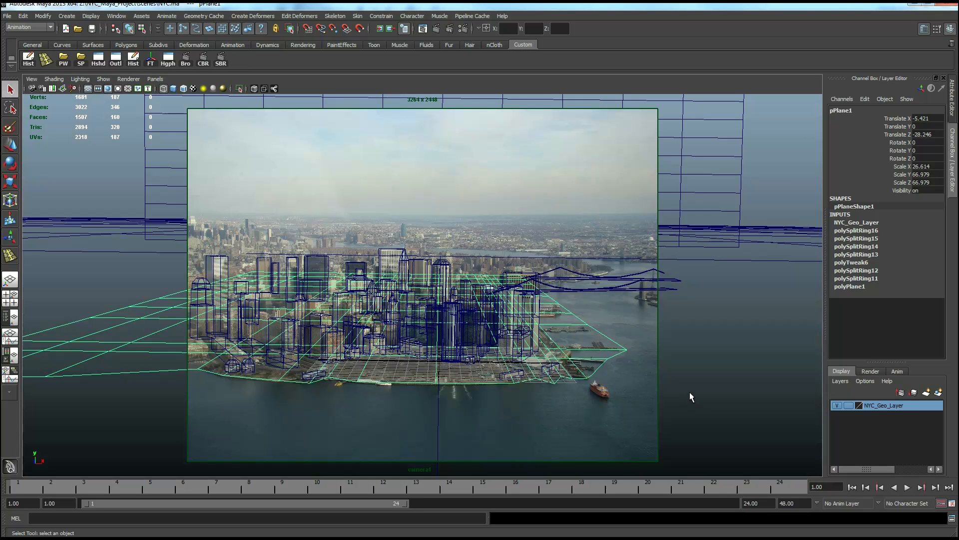
pyautogui.moveTo(584, 403)
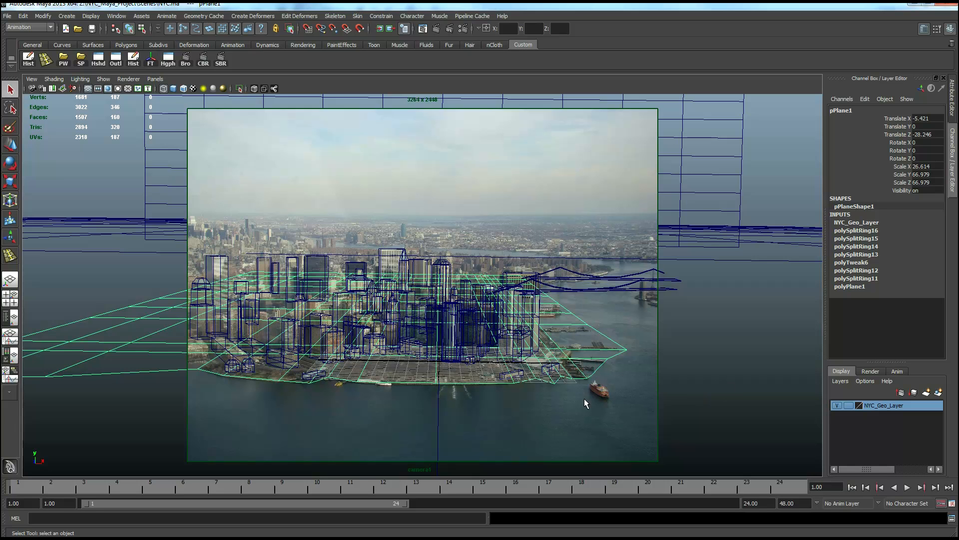
pyautogui.moveTo(597, 393)
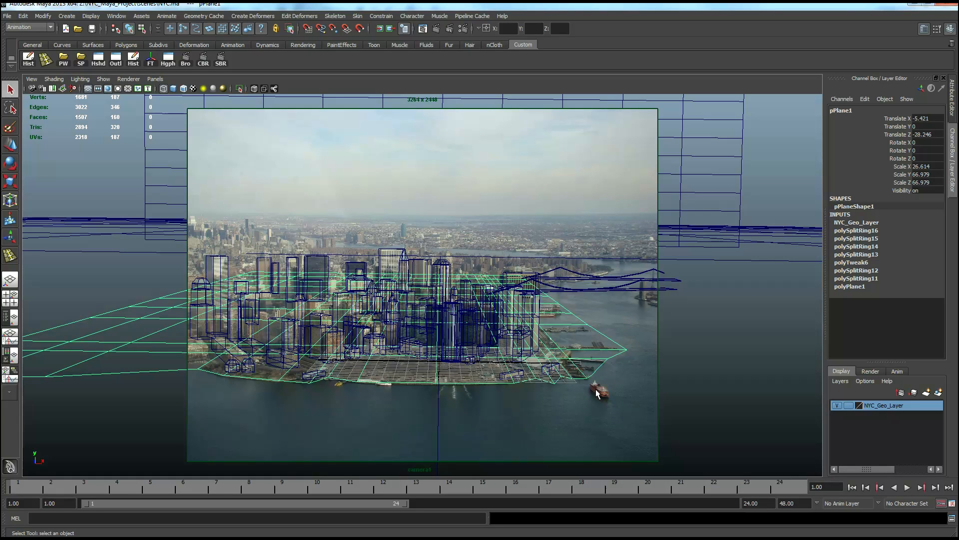
pyautogui.moveTo(461, 259)
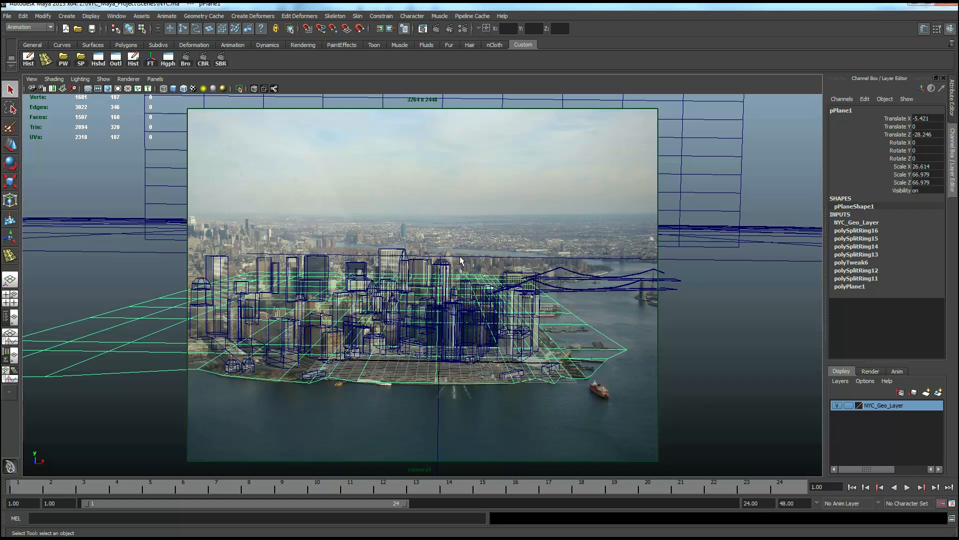
pyautogui.moveTo(257, 245)
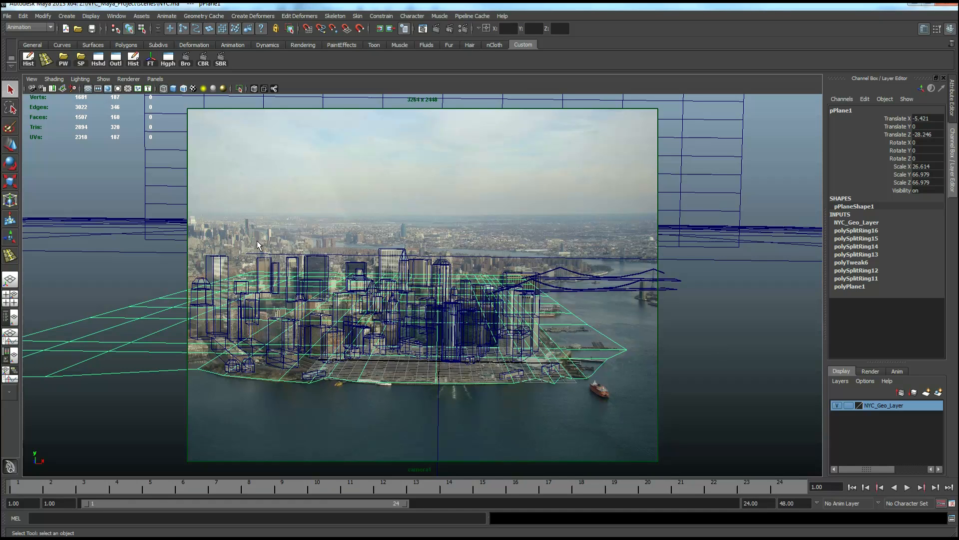
pyautogui.moveTo(426, 311)
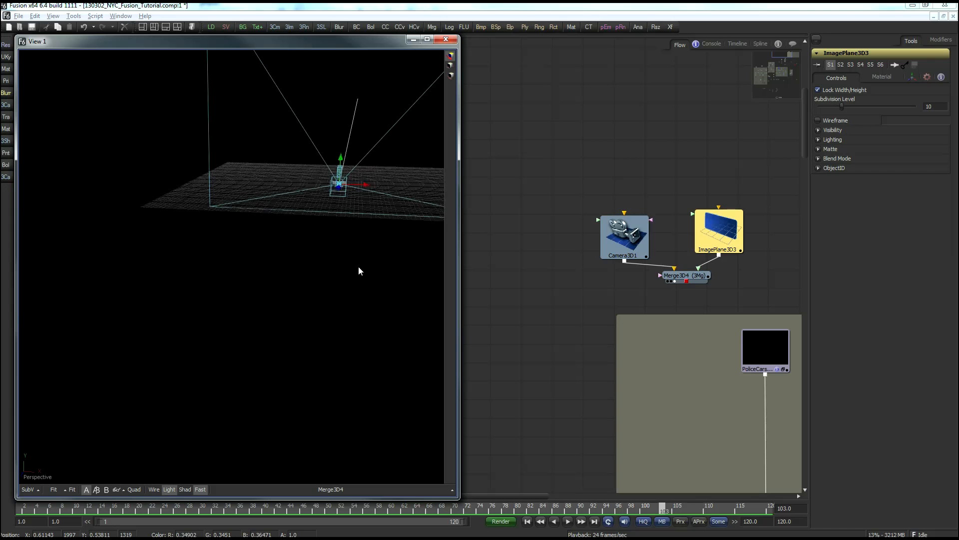
# Orbit the 3D view and load Camera3D1's controls.
pyautogui.moveTo(359, 271); pyautogui.dragTo(299, 308)
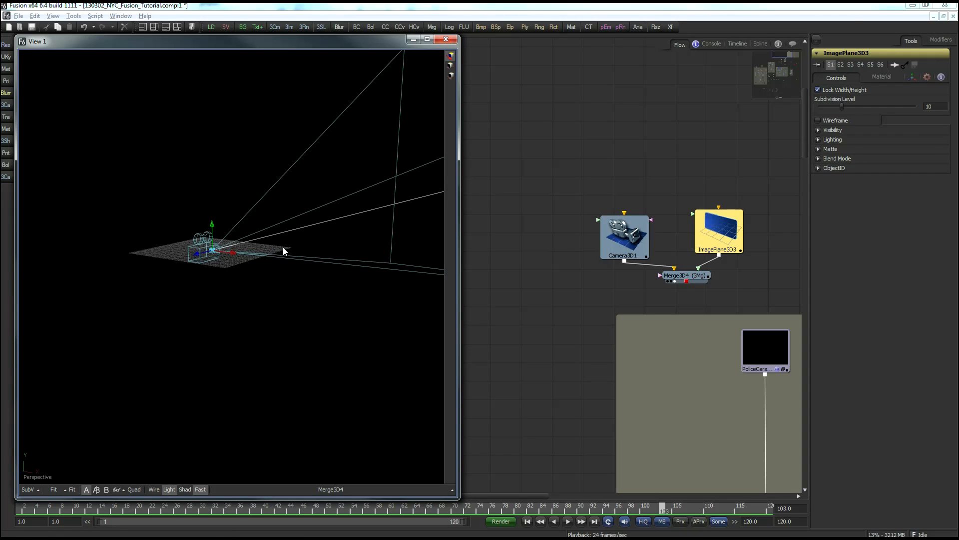
pyautogui.click(624, 236)
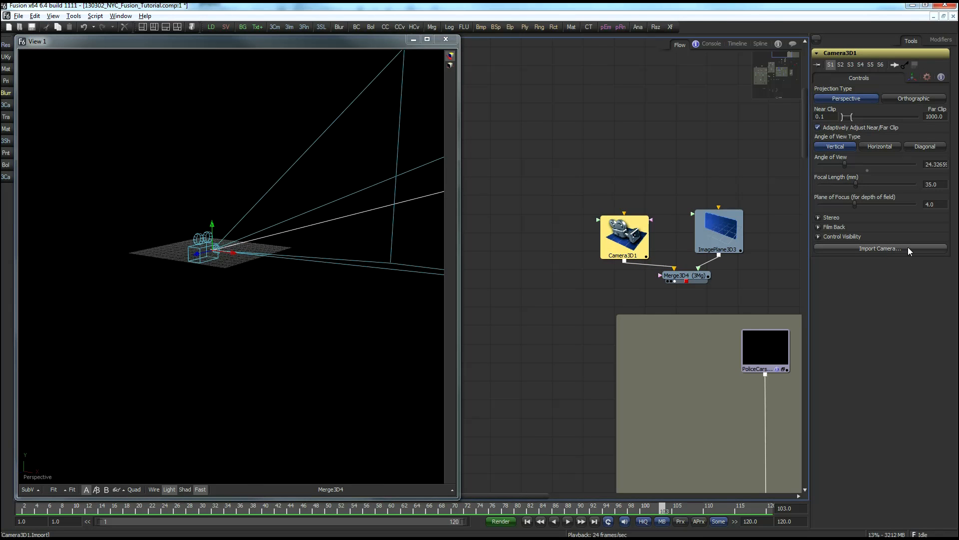
# Import a camera from the Maya scene in the NYC_Maya_Project folder.
pyautogui.click(880, 248)
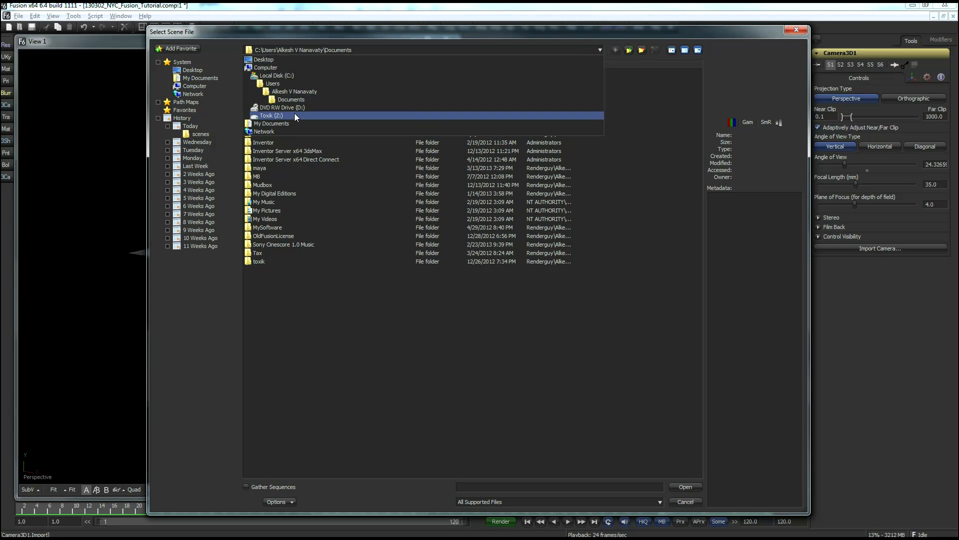
pyautogui.doubleClick(272, 115)
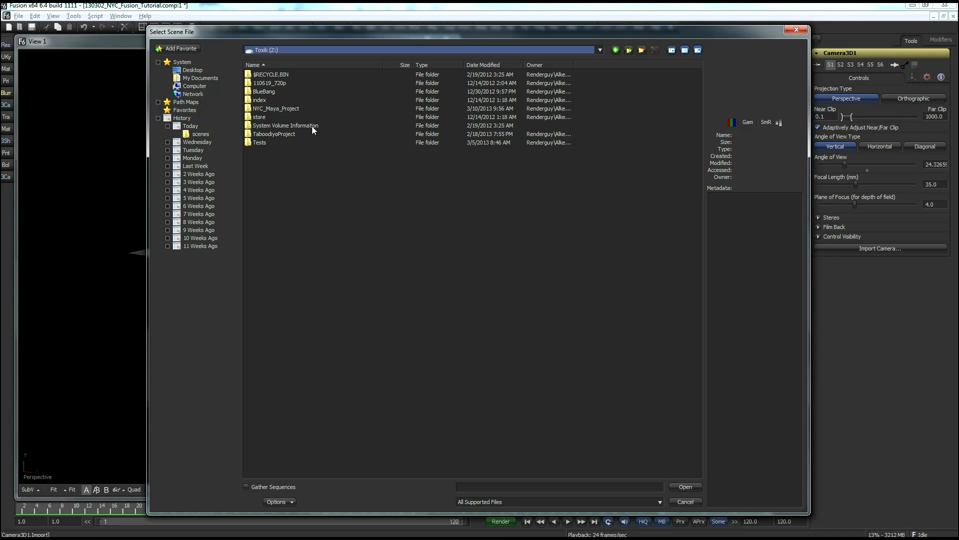
pyautogui.doubleClick(275, 108)
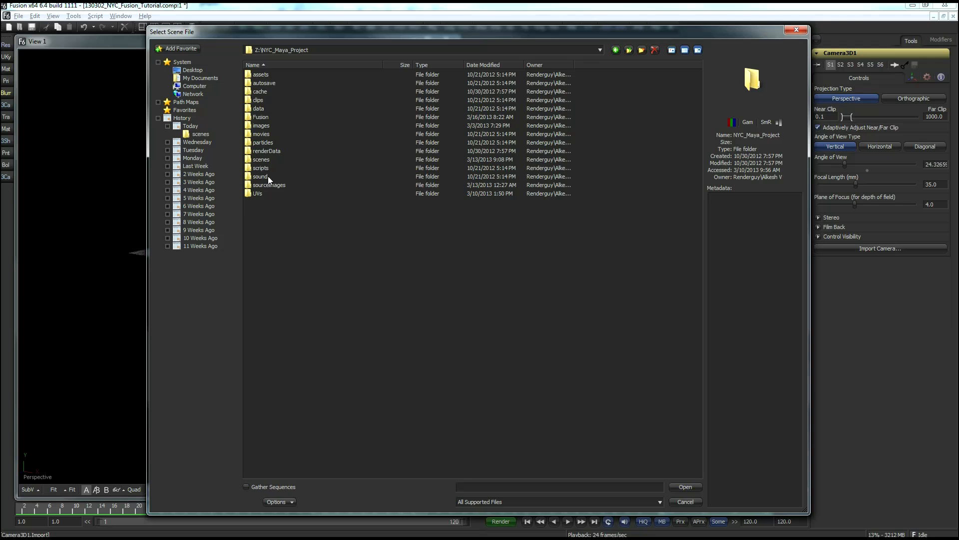
pyautogui.doubleClick(261, 159)
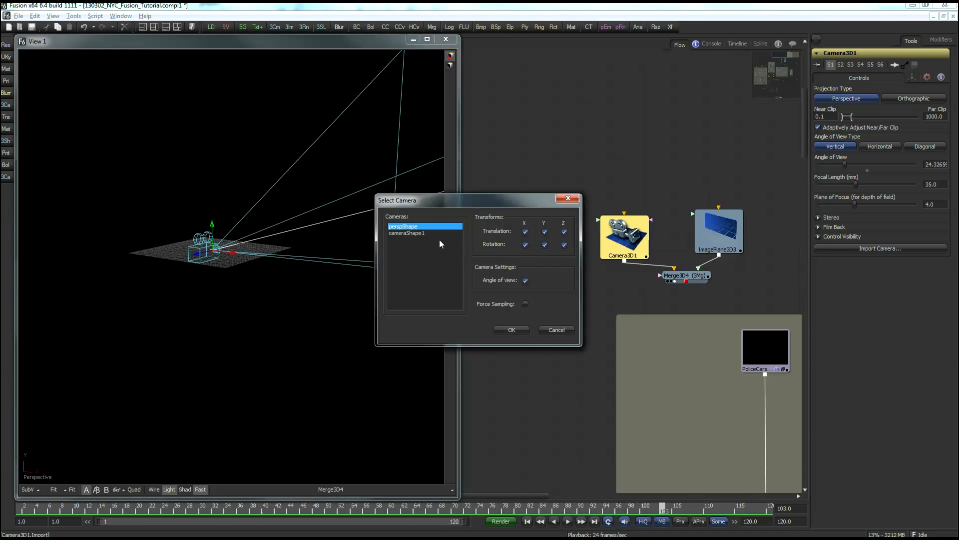
pyautogui.moveTo(413, 234)
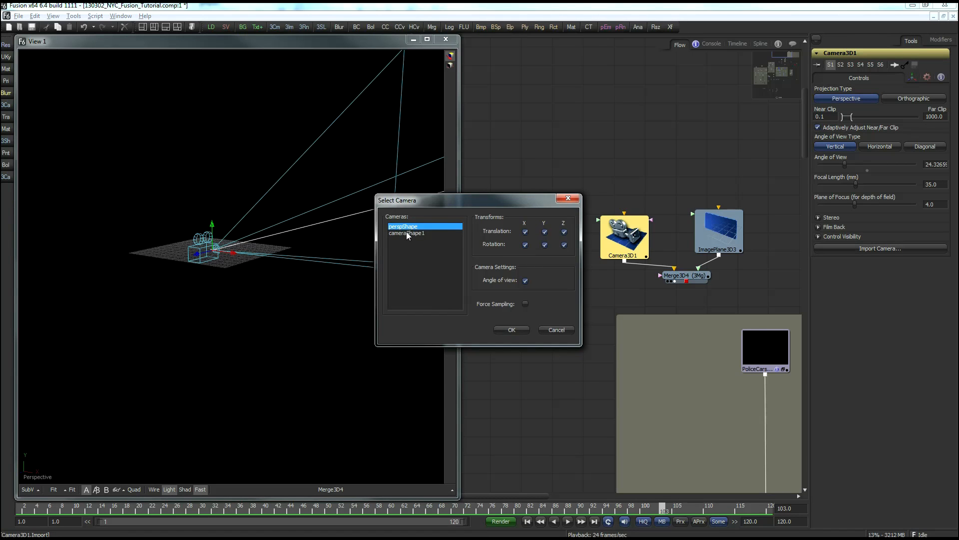
# Choose cameraShape1 (54.18 mm focal length) and confirm the import.
pyautogui.click(406, 234)
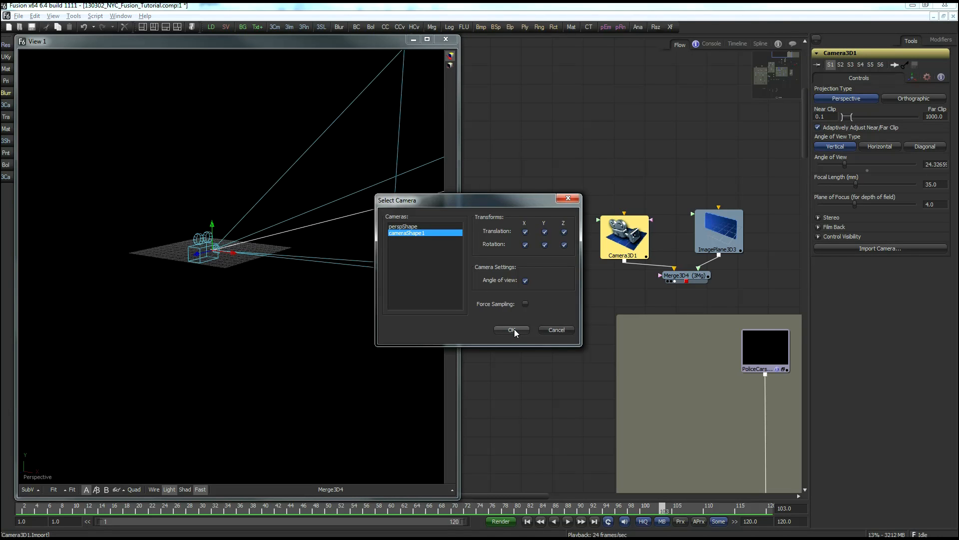
pyautogui.click(511, 330)
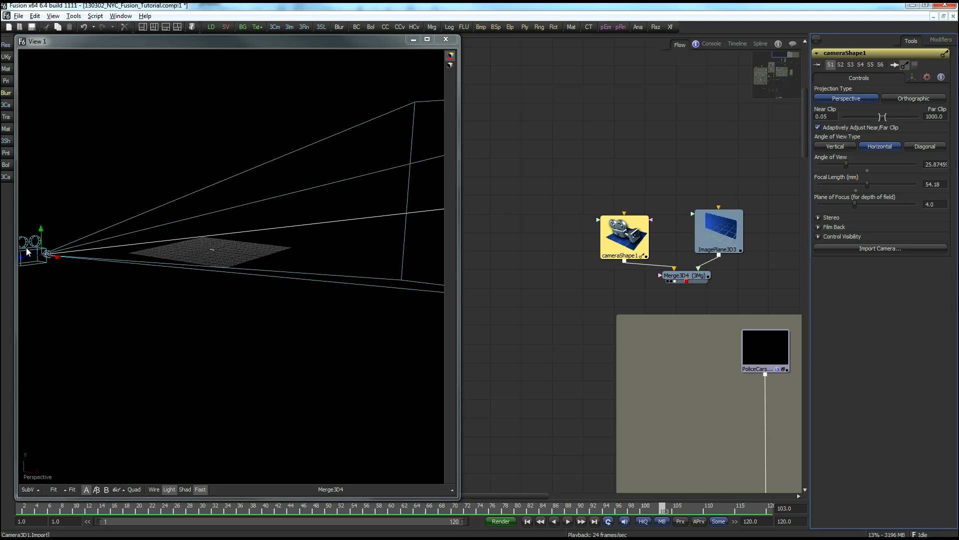
pyautogui.moveTo(102, 297)
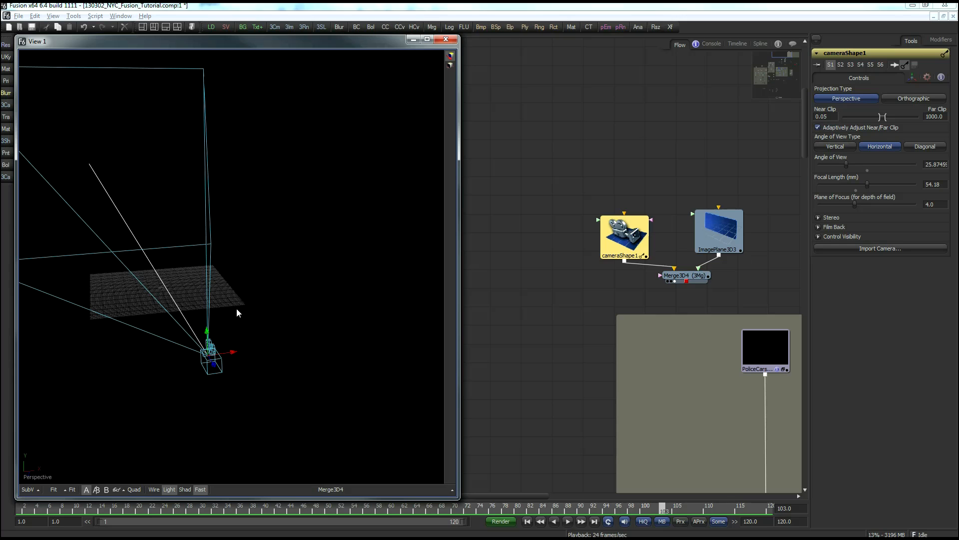
pyautogui.click(685, 275)
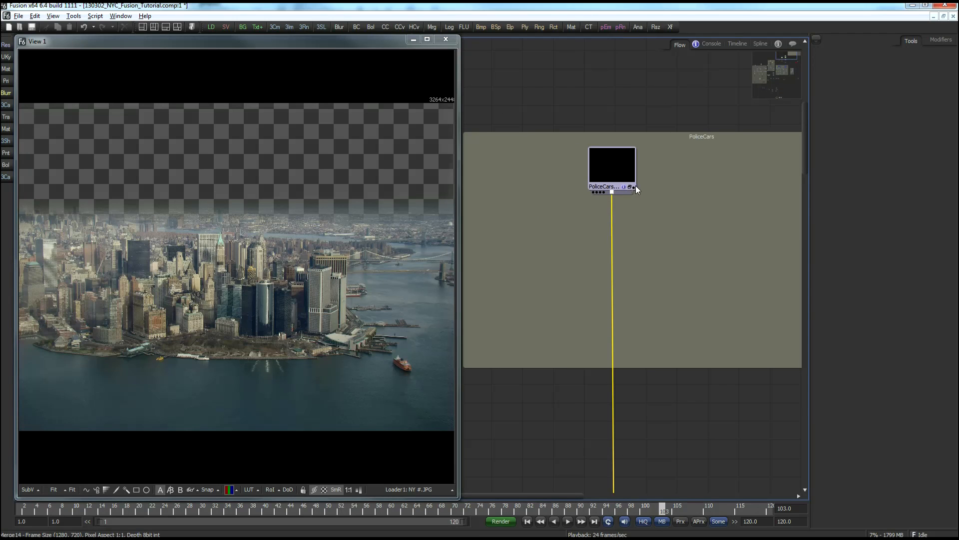
# Expand the PoliceCars group and view a blue police light loader.
pyautogui.doubleClick(611, 169)
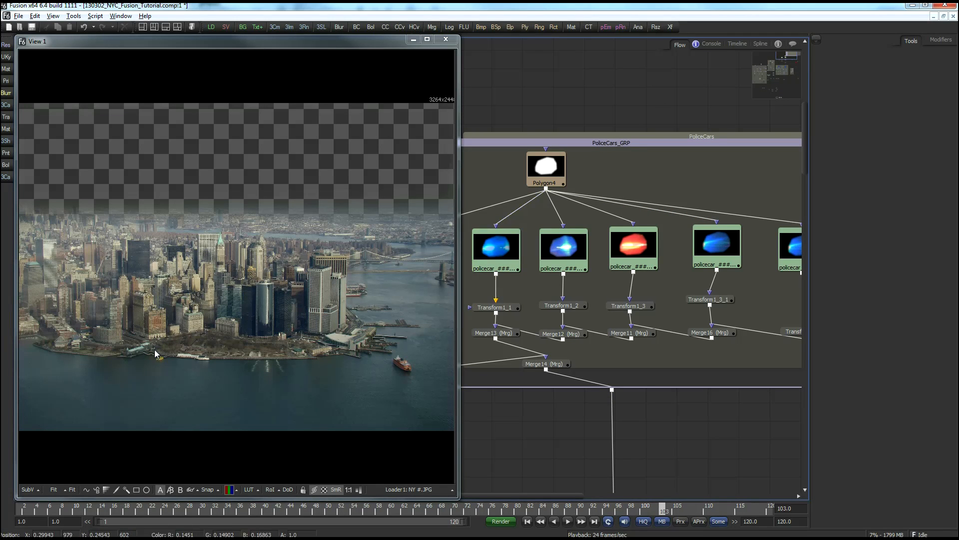
pyautogui.moveTo(481, 330)
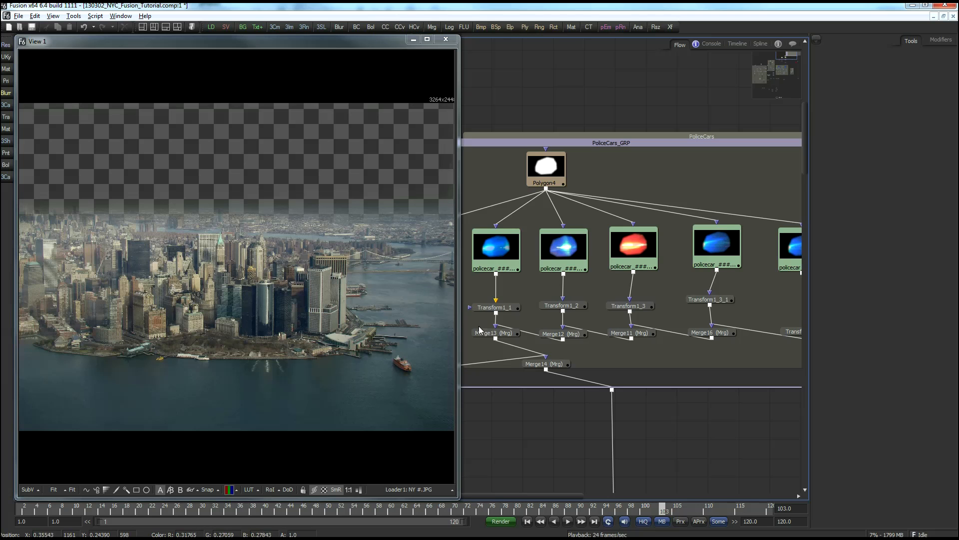
pyautogui.click(496, 248)
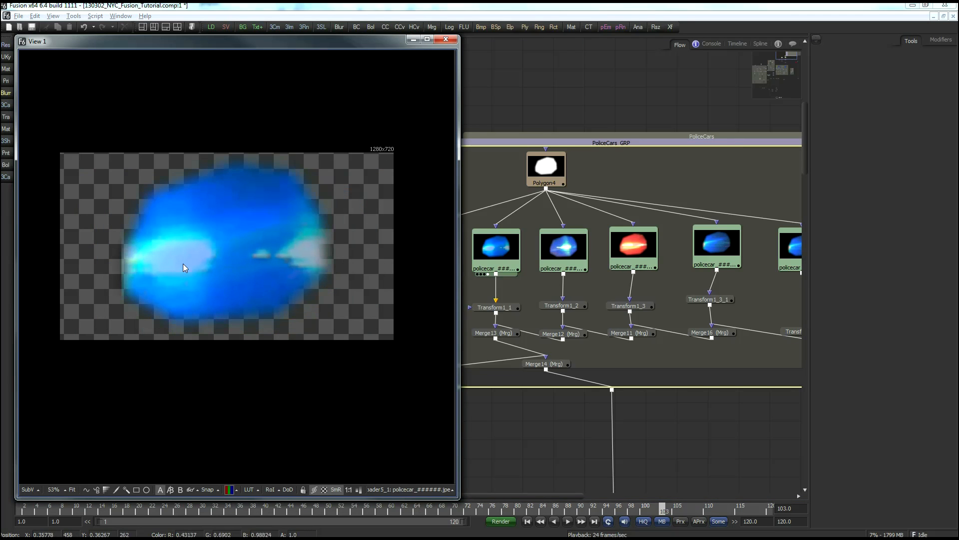
pyautogui.moveTo(368, 455)
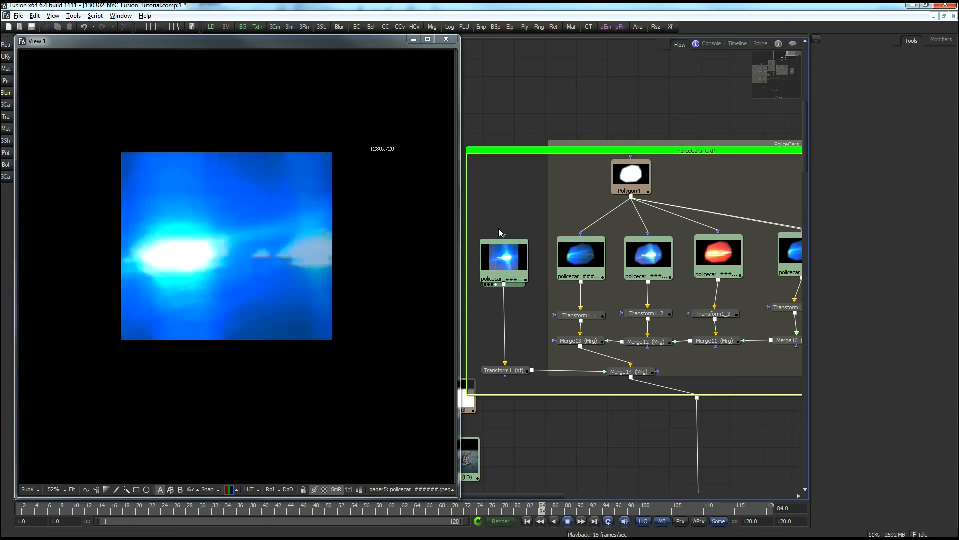
# Inspect the Polygon4 mask and view the composite with police lights.
pyautogui.click(631, 177)
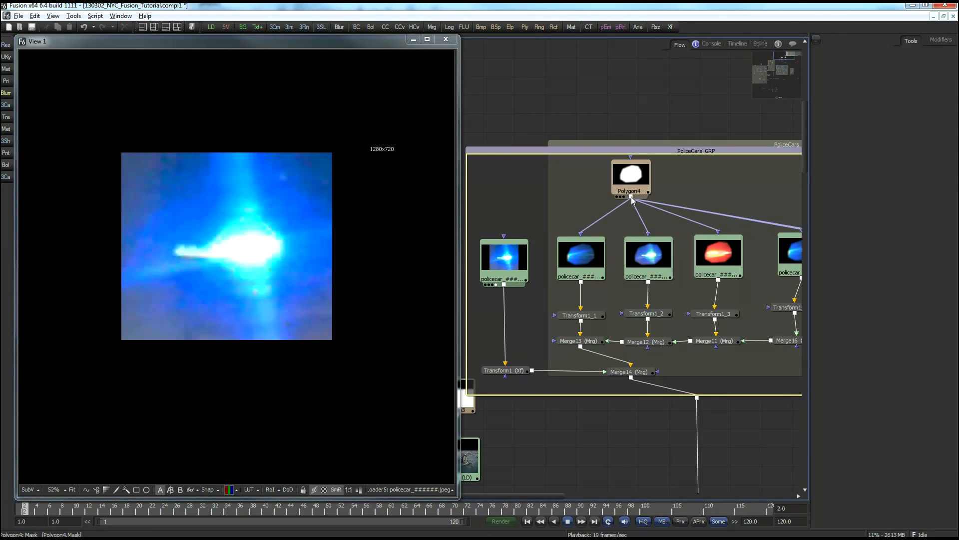
pyautogui.click(504, 257)
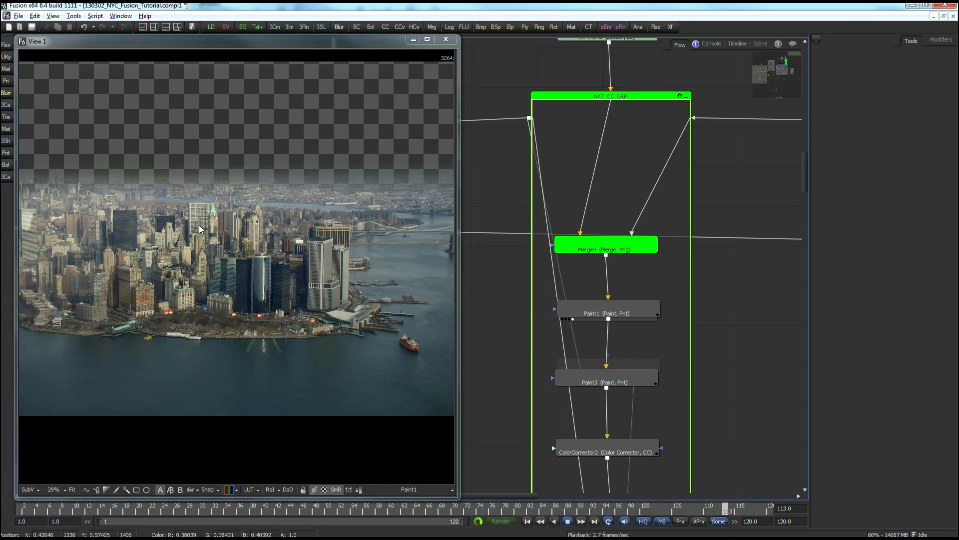
# View Paint1, then load Paint5 on the NY.JPG loader near the ferry.
pyautogui.click(608, 313)
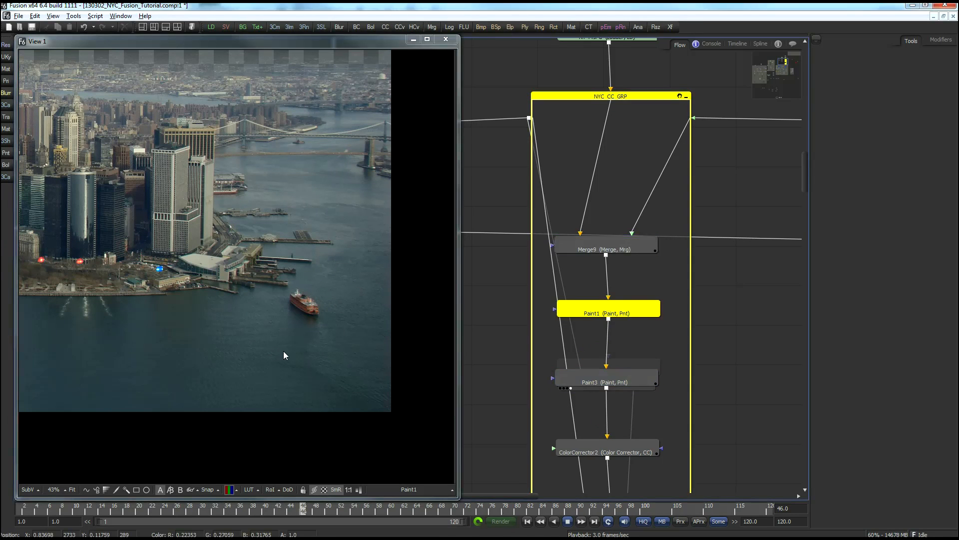
pyautogui.click(607, 381)
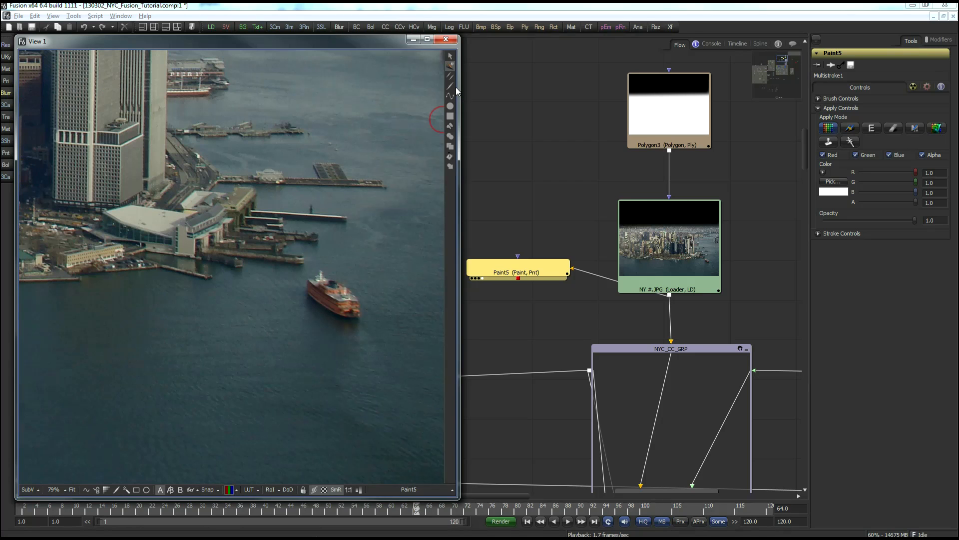
# Set Paint5 to single Stroke with Clone mode and clone water over the ferry and shoreline reflections.
pyautogui.click(449, 86)
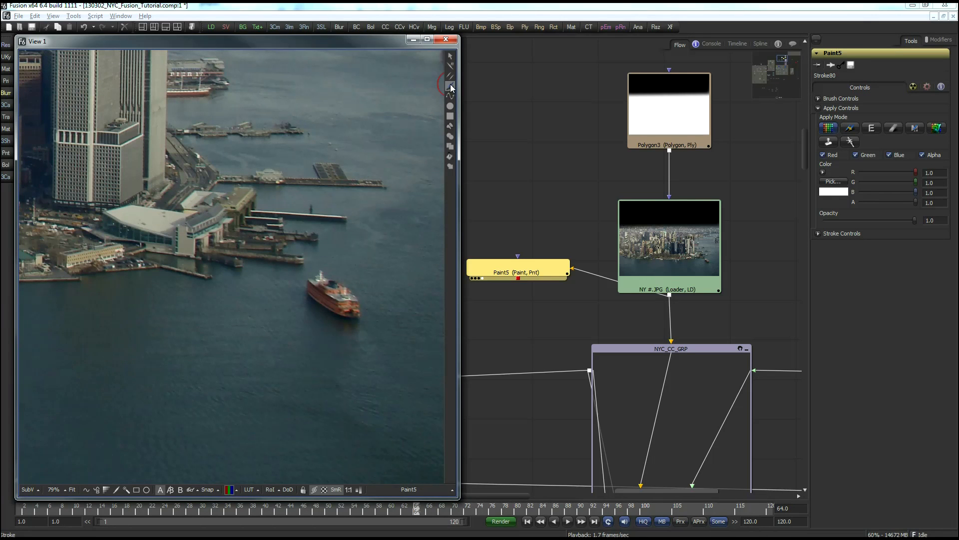
pyautogui.click(850, 128)
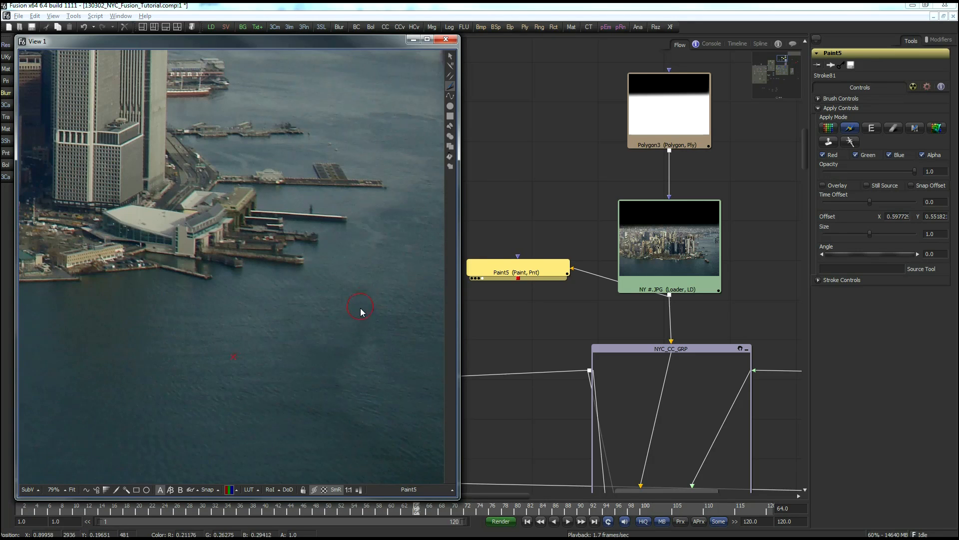
pyautogui.moveTo(327, 327)
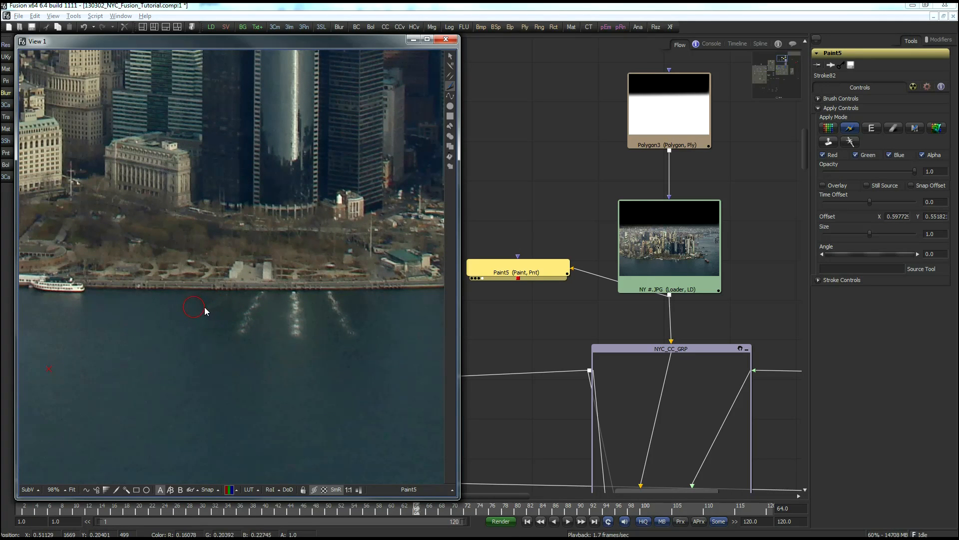
pyautogui.moveTo(224, 321)
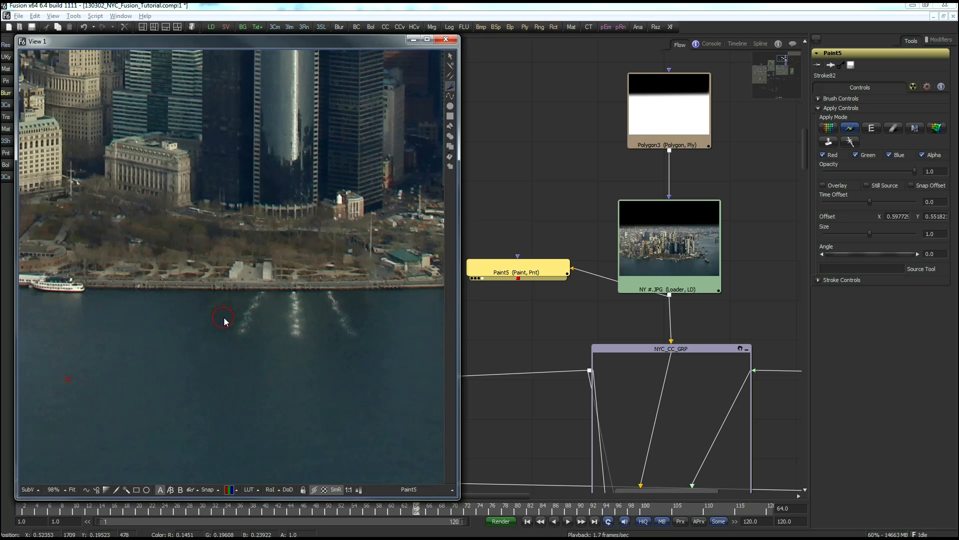
pyautogui.moveTo(224, 321); pyautogui.dragTo(240, 332)
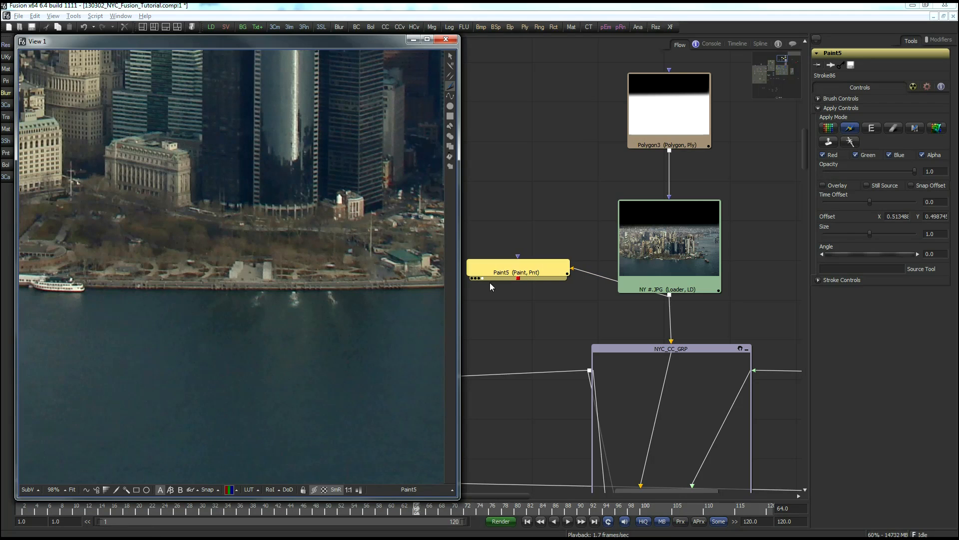
# View the ColorCorrector3 output to review the darkened Manhattan skyline.
pyautogui.click(669, 239)
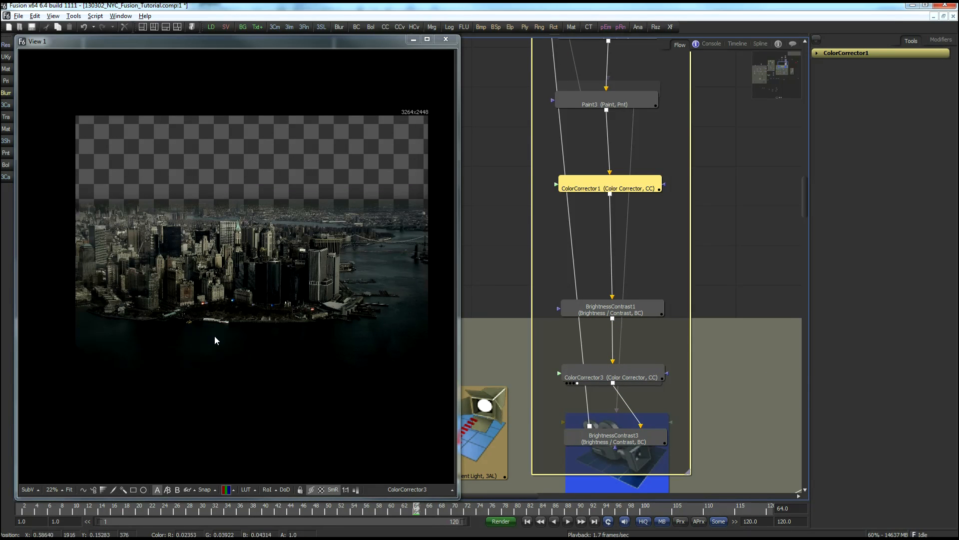
pyautogui.moveTo(262, 254)
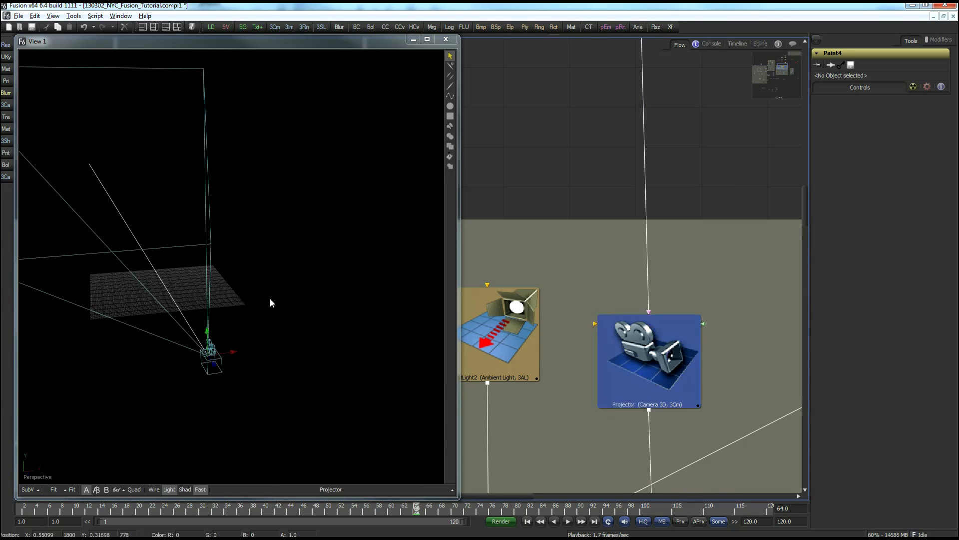
pyautogui.click(648, 360)
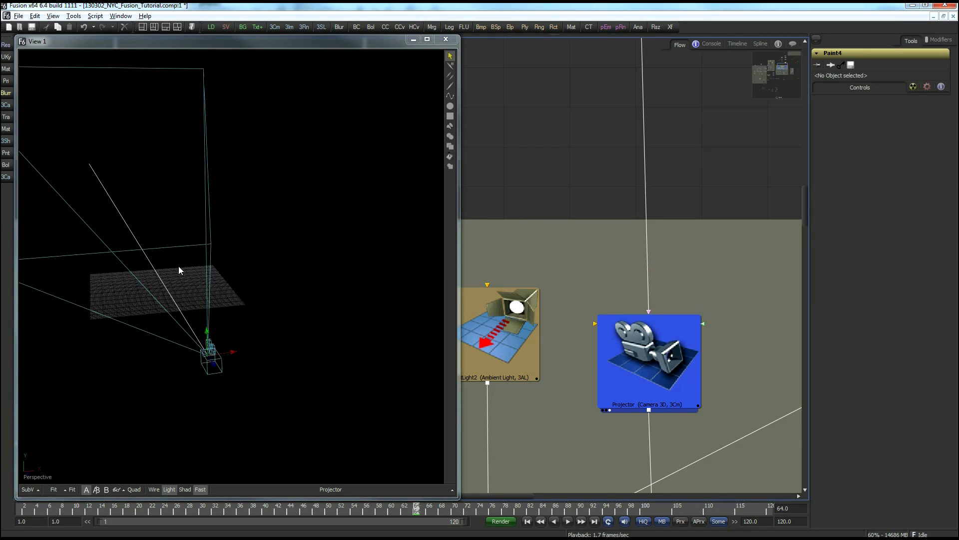
pyautogui.moveTo(383, 311)
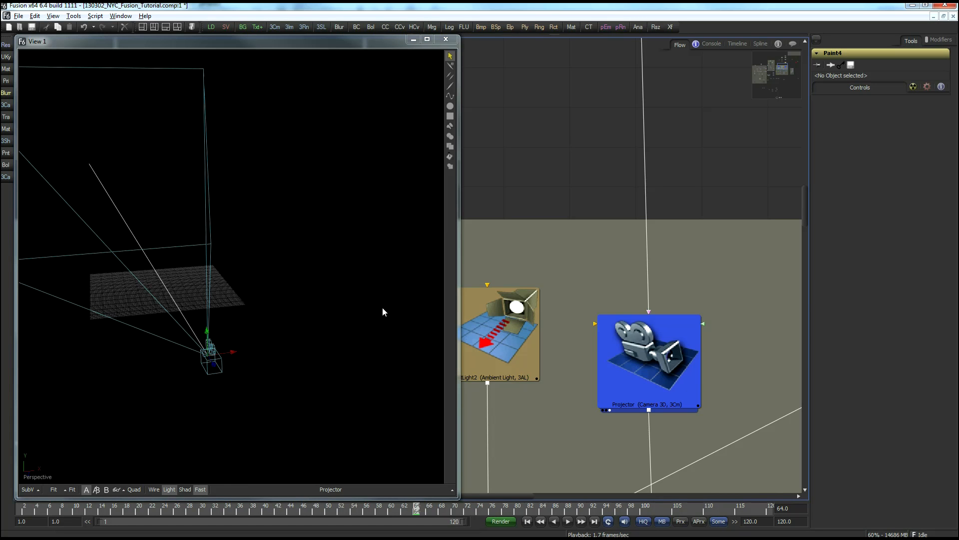